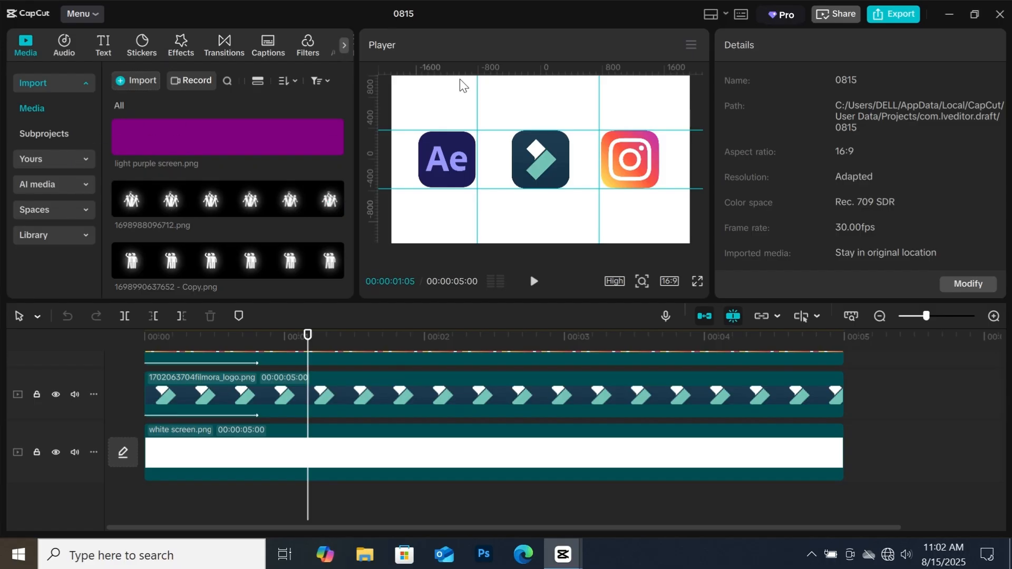
{"action": "mouse_move", "coordinate": [503, 176]}
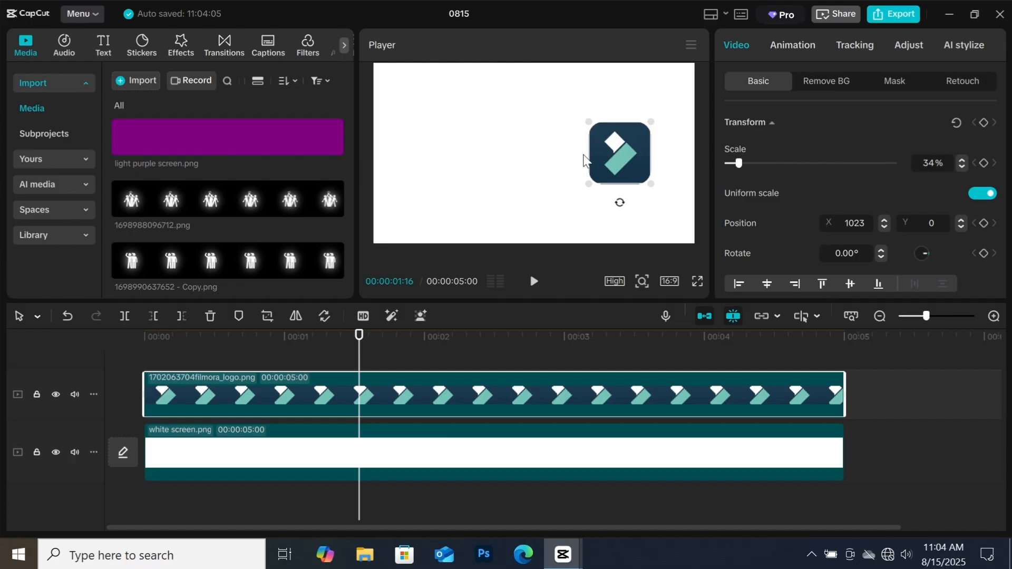
Step: Drag the Filmora logo back to the frame centre so Position X reads 0
{"action": "left_click_drag", "start_coordinate": [616, 155], "coordinate": [624, 154]}
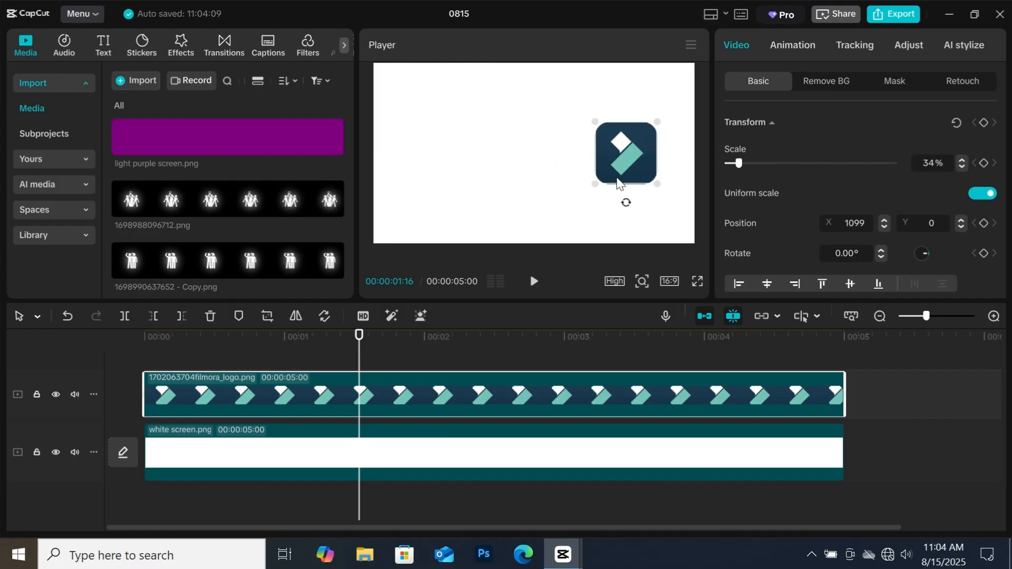
{"action": "left_click_drag", "start_coordinate": [625, 152], "coordinate": [534, 149]}
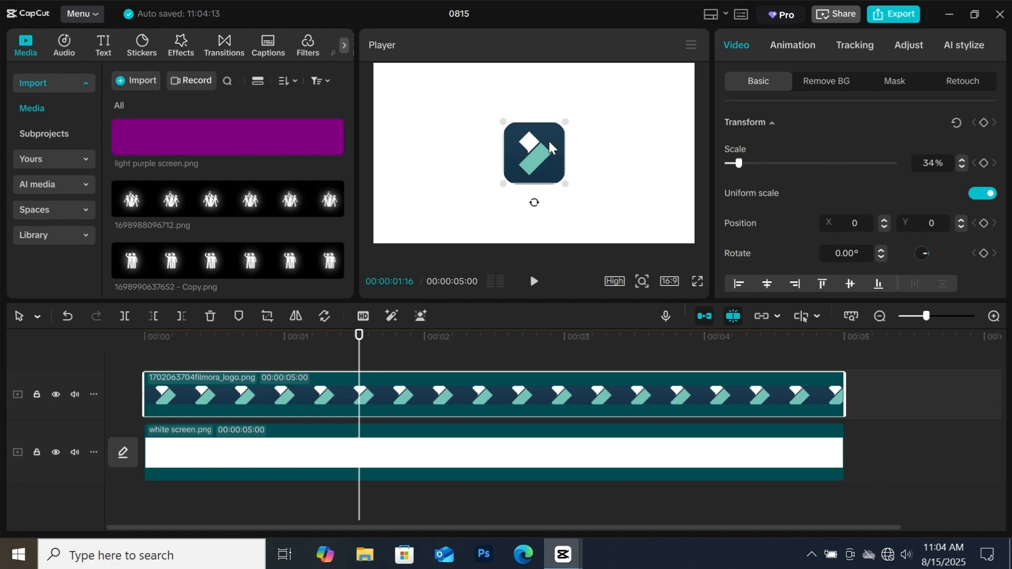
Step: Turn on Show rulers from the Player menu's Guides and rulers options
{"action": "left_click", "coordinate": [689, 44]}
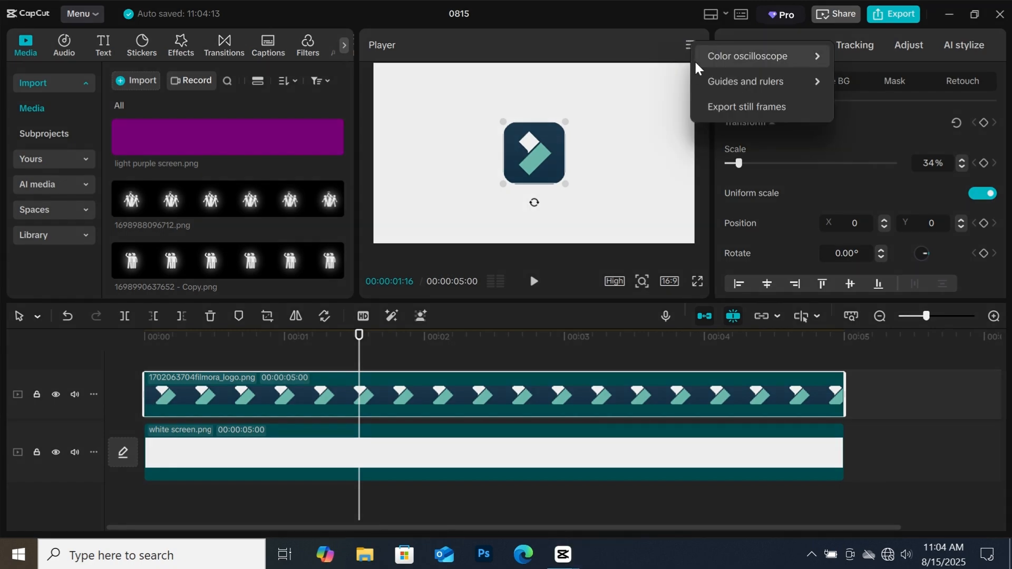
{"action": "mouse_move", "coordinate": [745, 80]}
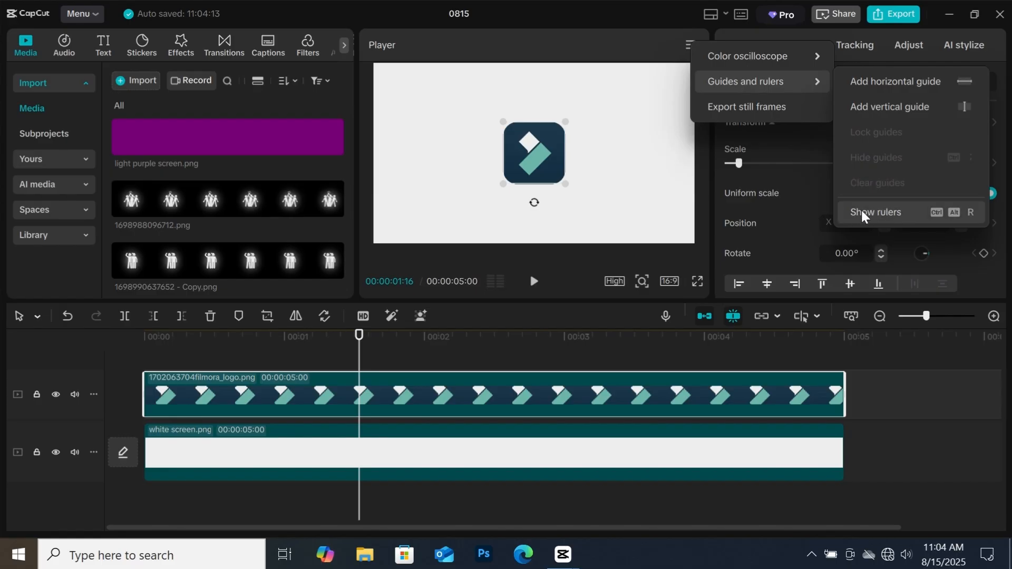
{"action": "left_click", "coordinate": [877, 212]}
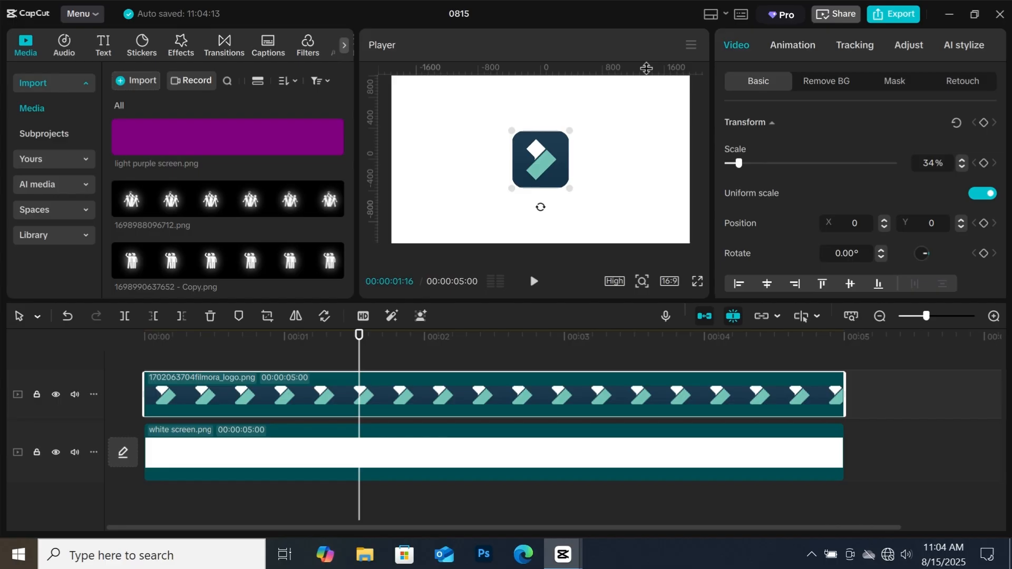
{"action": "mouse_move", "coordinate": [366, 221]}
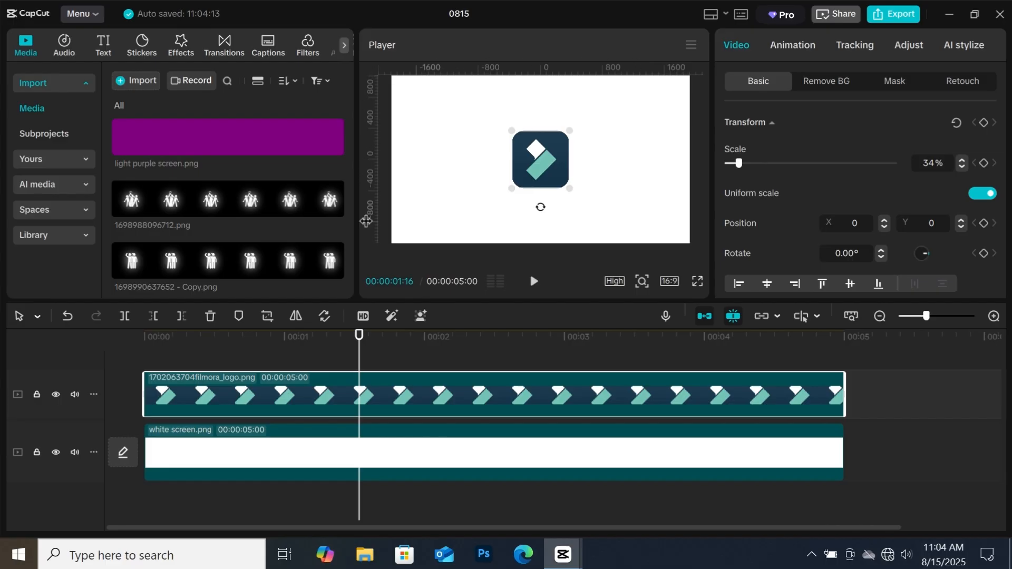
{"action": "mouse_move", "coordinate": [414, 83]}
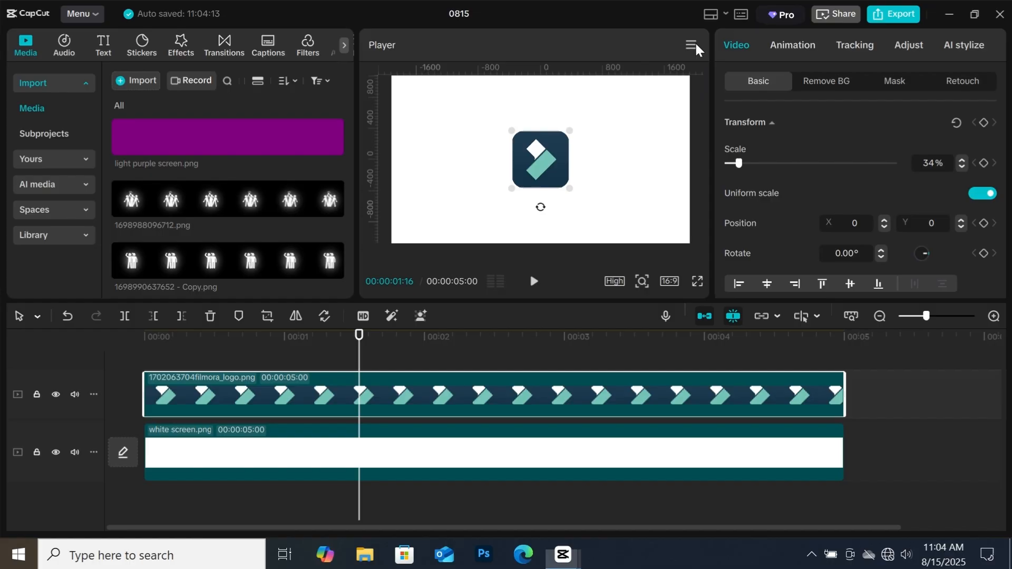
Step: Add a horizontal guide and drag it across the middle of the frame
{"action": "left_click", "coordinate": [691, 45]}
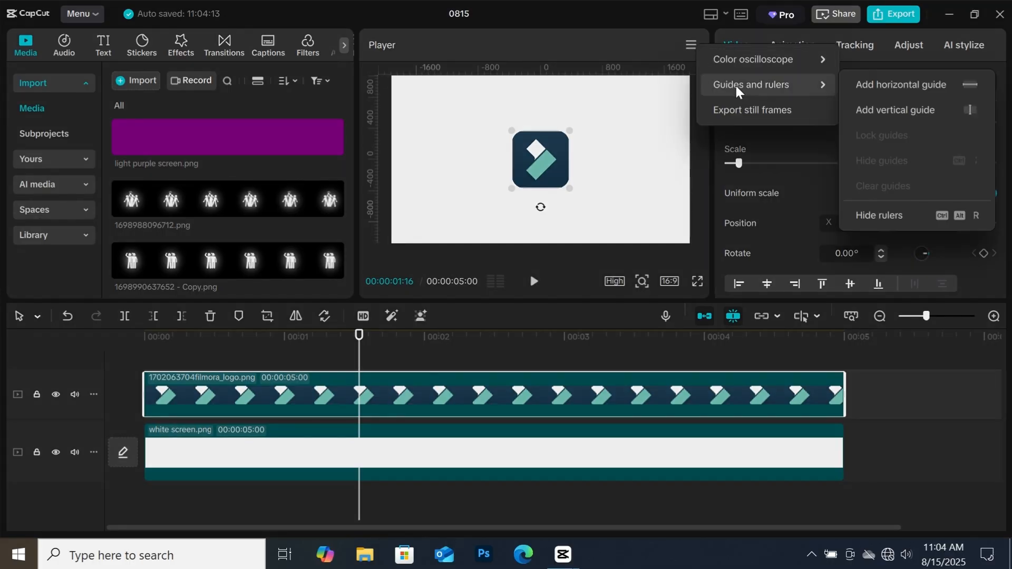
{"action": "mouse_move", "coordinate": [912, 88]}
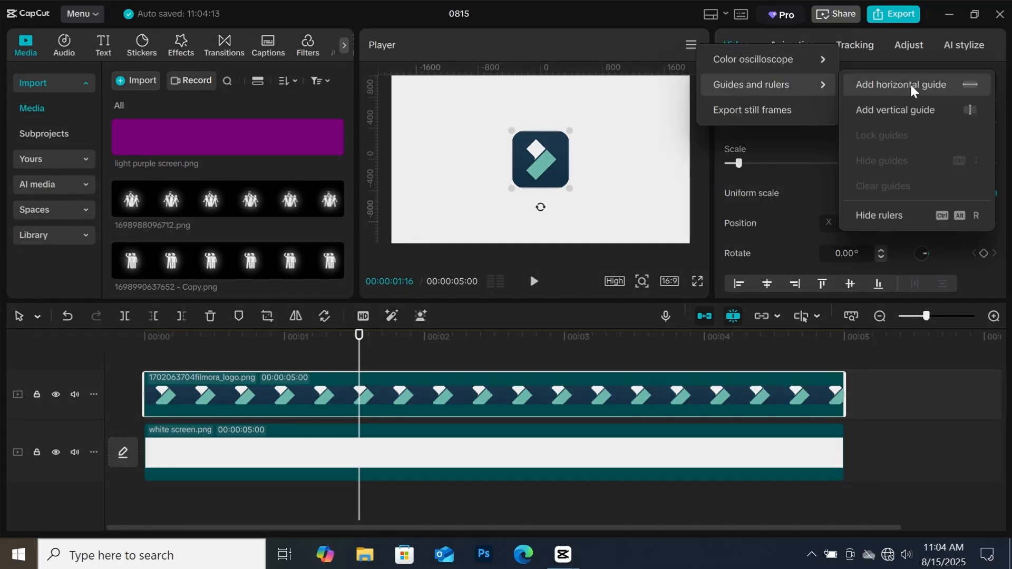
{"action": "left_click", "coordinate": [899, 84]}
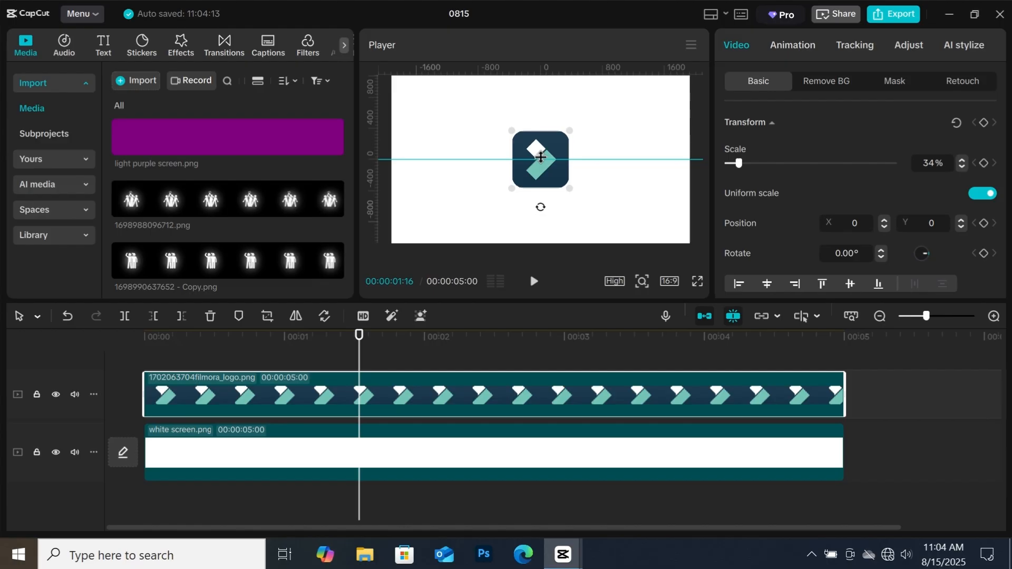
{"action": "left_click_drag", "start_coordinate": [541, 156], "coordinate": [534, 192]}
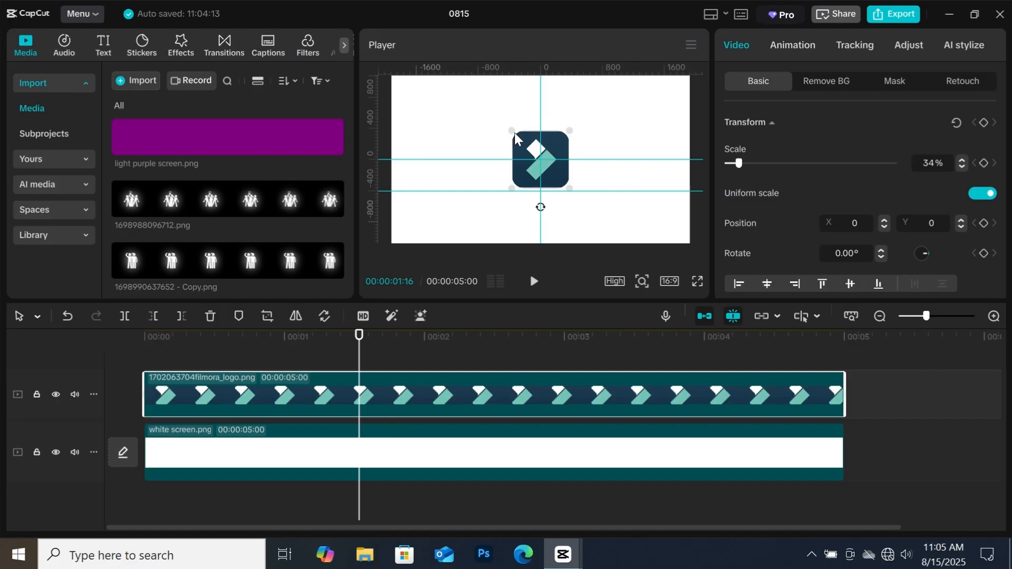
{"action": "mouse_move", "coordinate": [581, 92]}
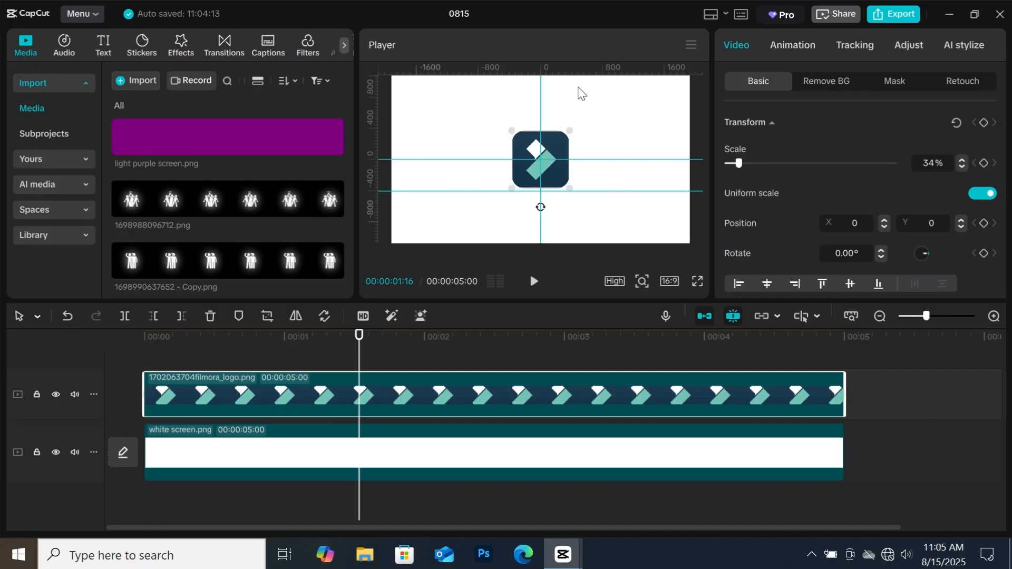
{"action": "mouse_move", "coordinate": [566, 69]}
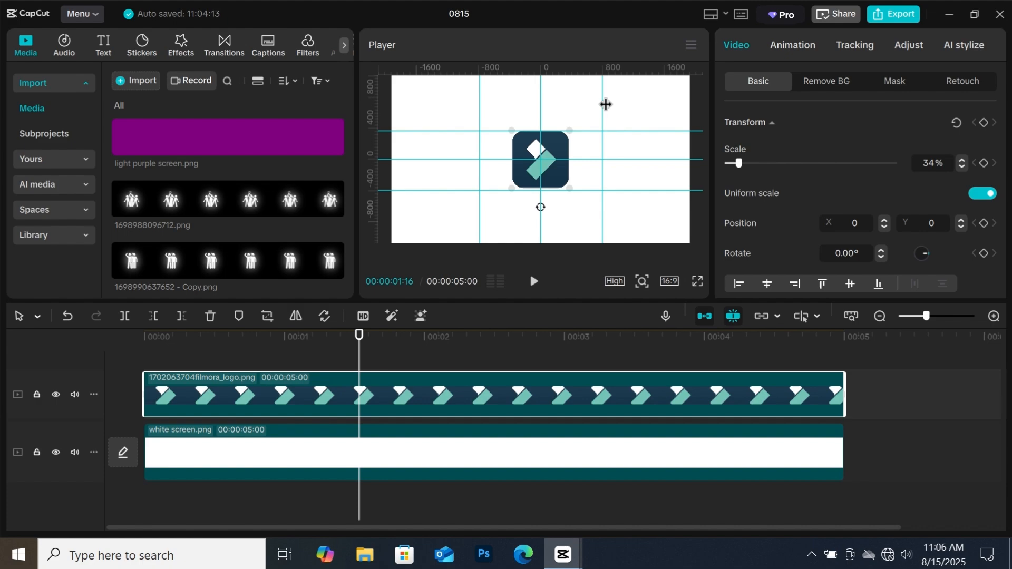
{"action": "mouse_move", "coordinate": [592, 100]}
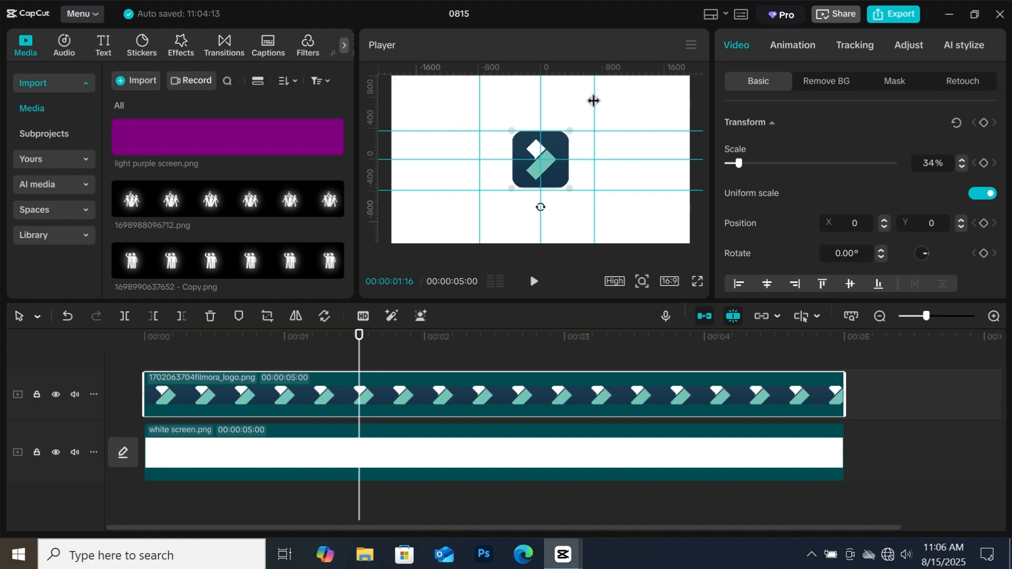
Step: Edit the right vertical guide's exact position, choosing its measurement unit, and confirm
{"action": "right_click", "coordinate": [593, 101]}
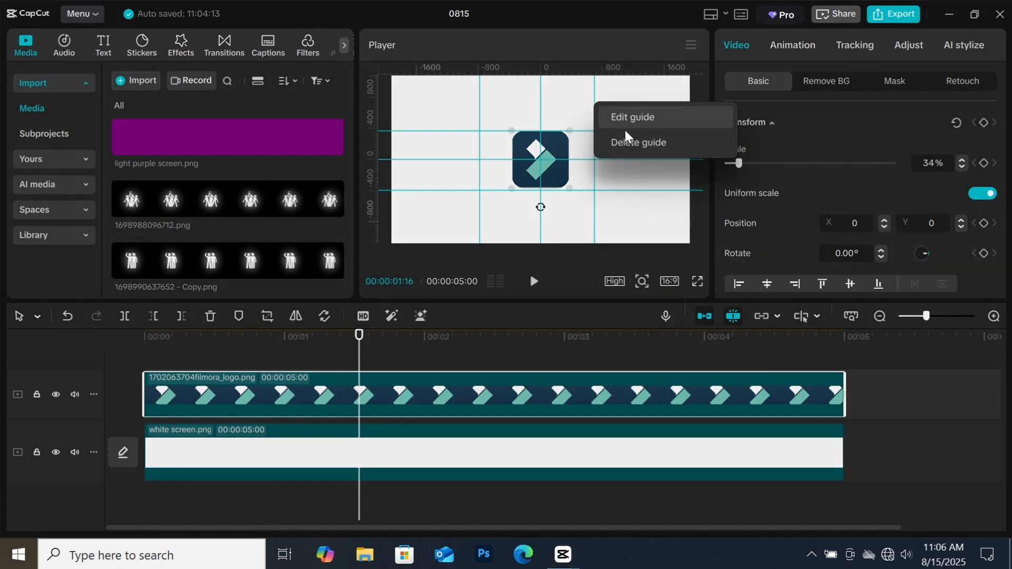
{"action": "mouse_move", "coordinate": [633, 124]}
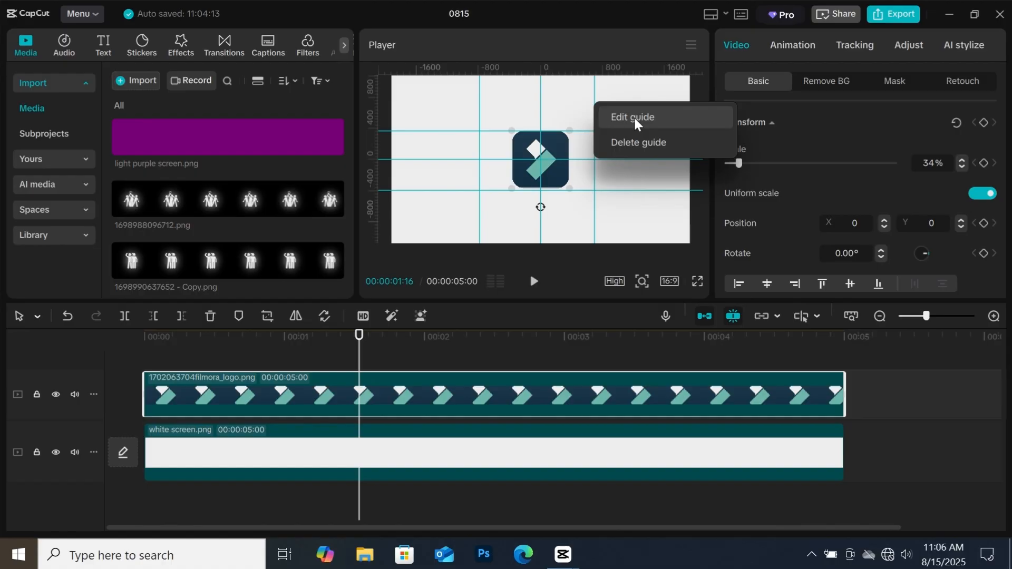
{"action": "left_click", "coordinate": [632, 117]}
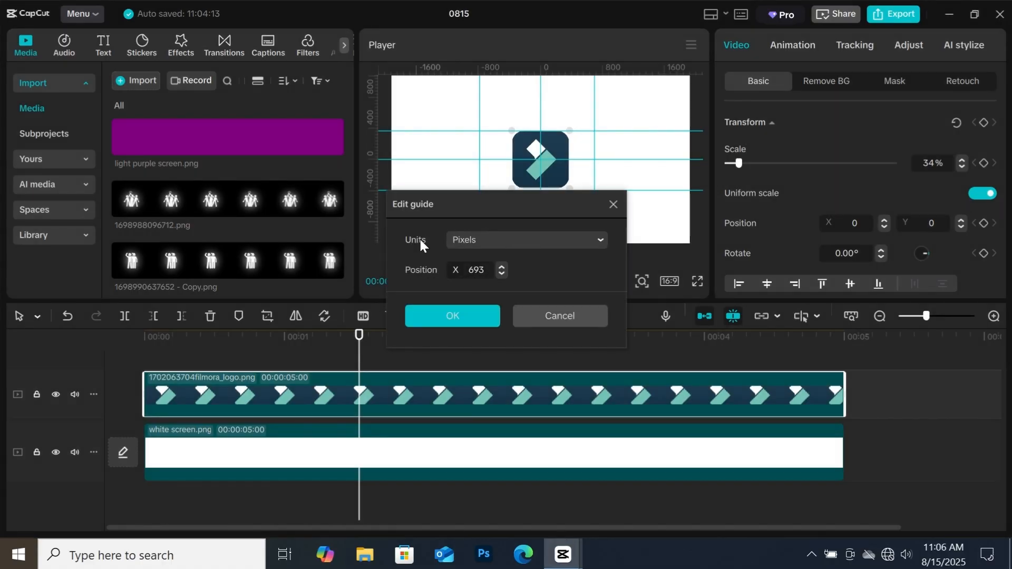
{"action": "left_click", "coordinate": [525, 240]}
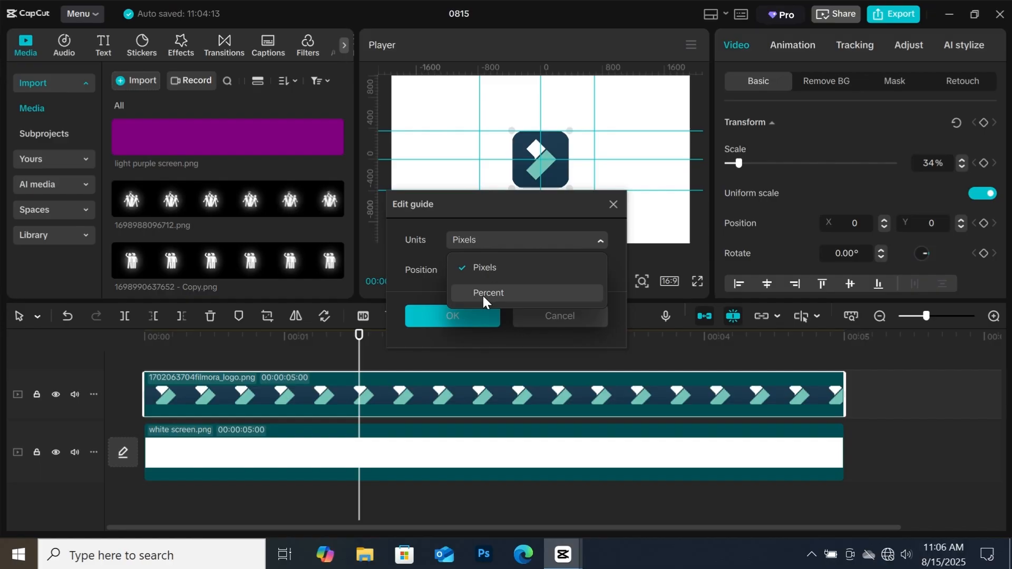
{"action": "left_click", "coordinate": [483, 267]}
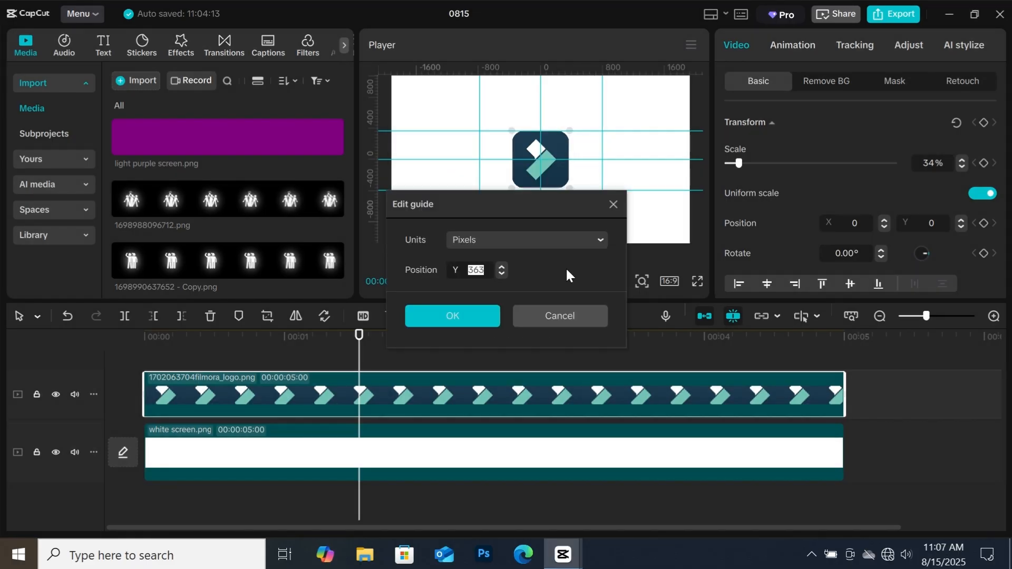
{"action": "left_click", "coordinate": [451, 315]}
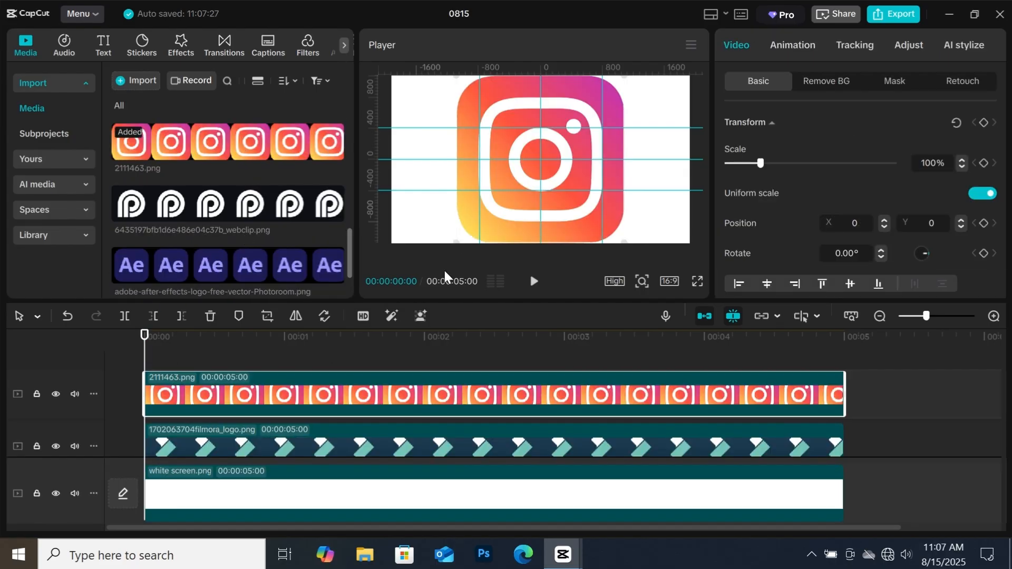
{"action": "mouse_move", "coordinate": [621, 82]}
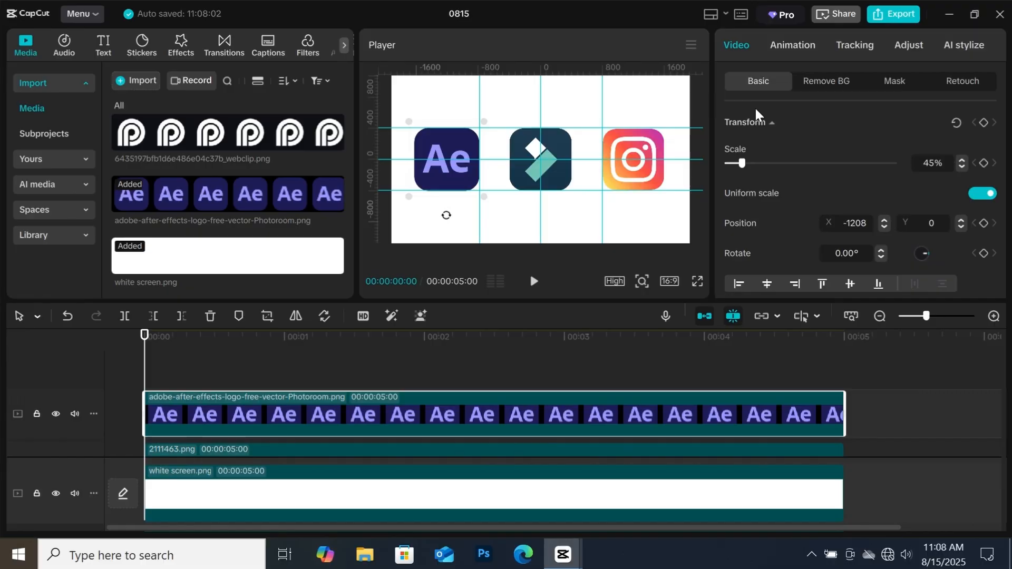
{"action": "left_click", "coordinate": [791, 45]}
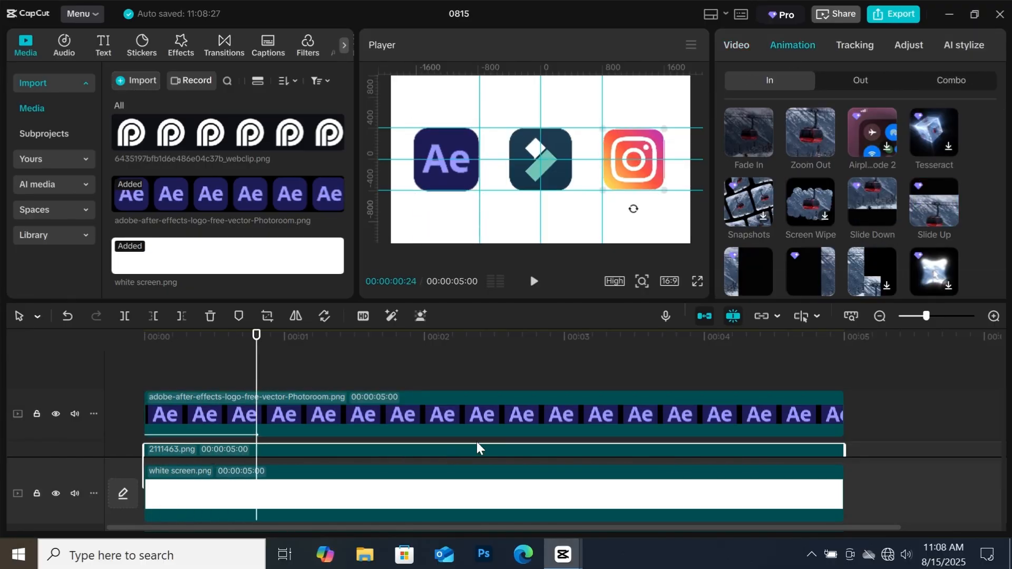
{"action": "left_click", "coordinate": [932, 204]}
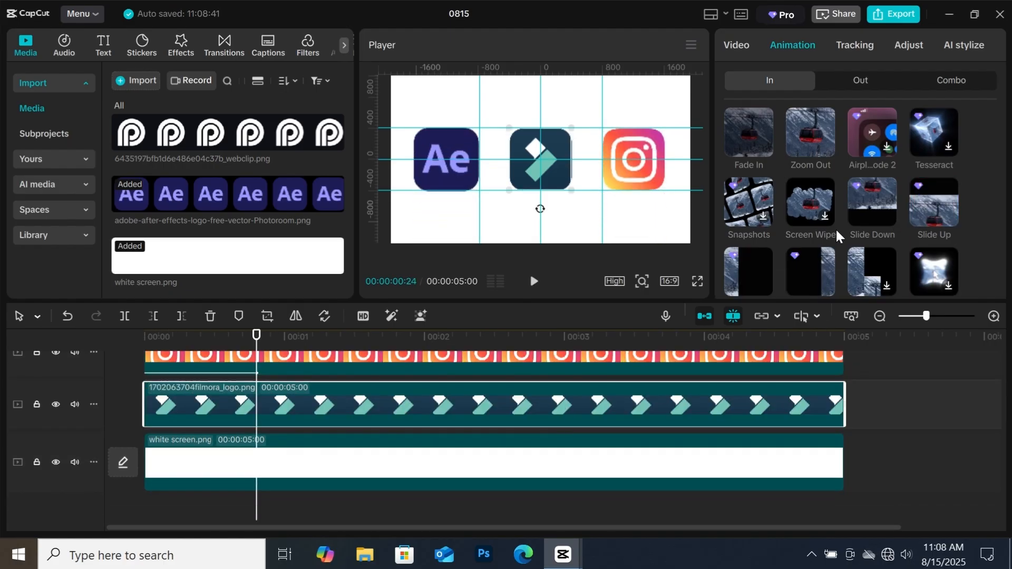
{"action": "left_click", "coordinate": [871, 201]}
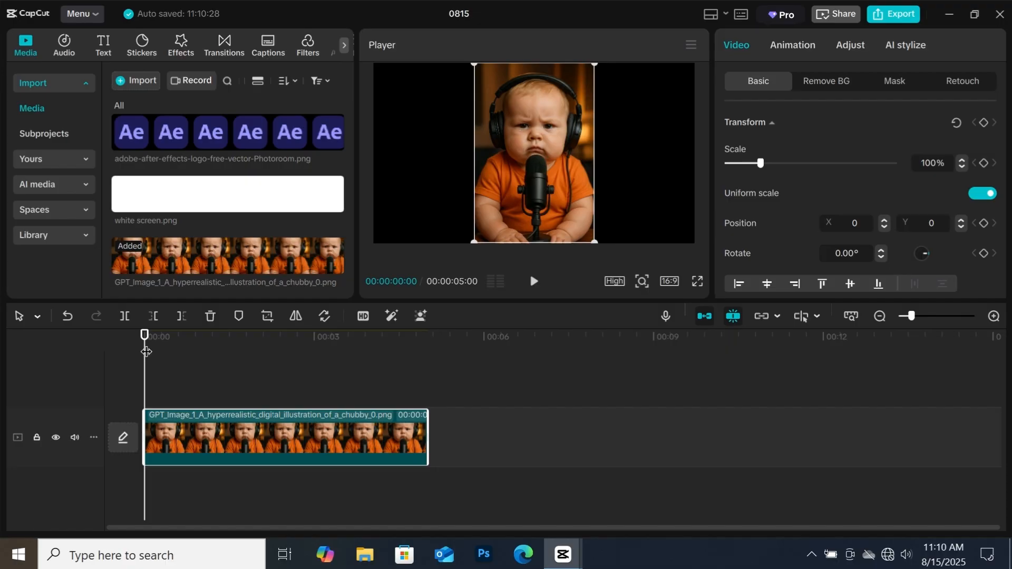
{"action": "mouse_move", "coordinate": [166, 364]}
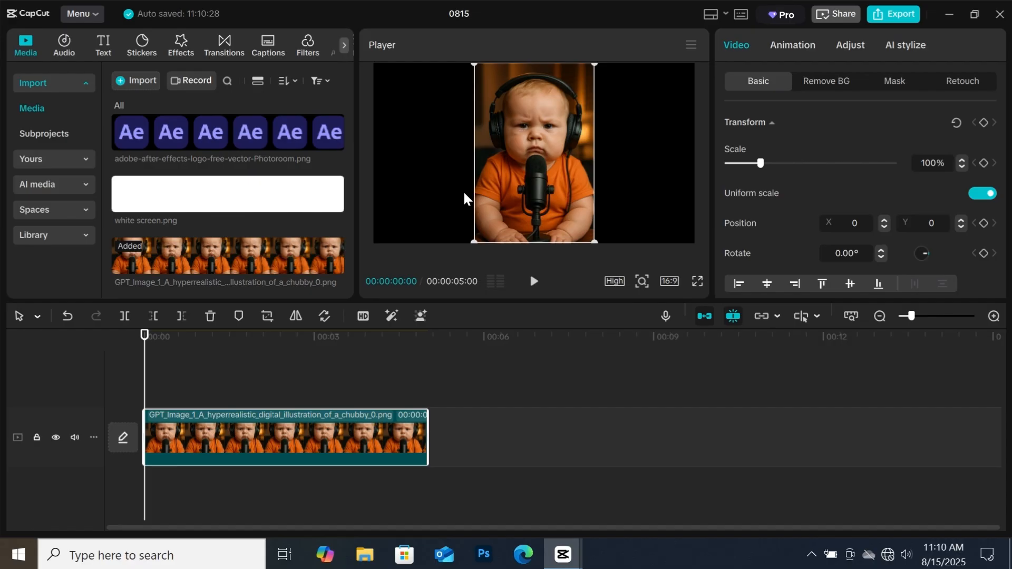
{"action": "mouse_move", "coordinate": [359, 466]}
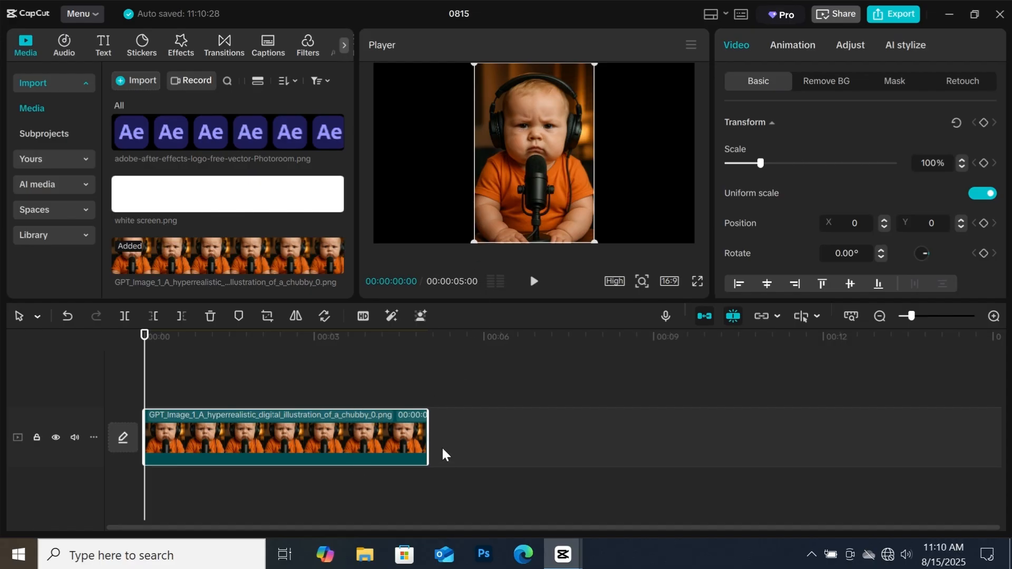
{"action": "mouse_move", "coordinate": [586, 319]}
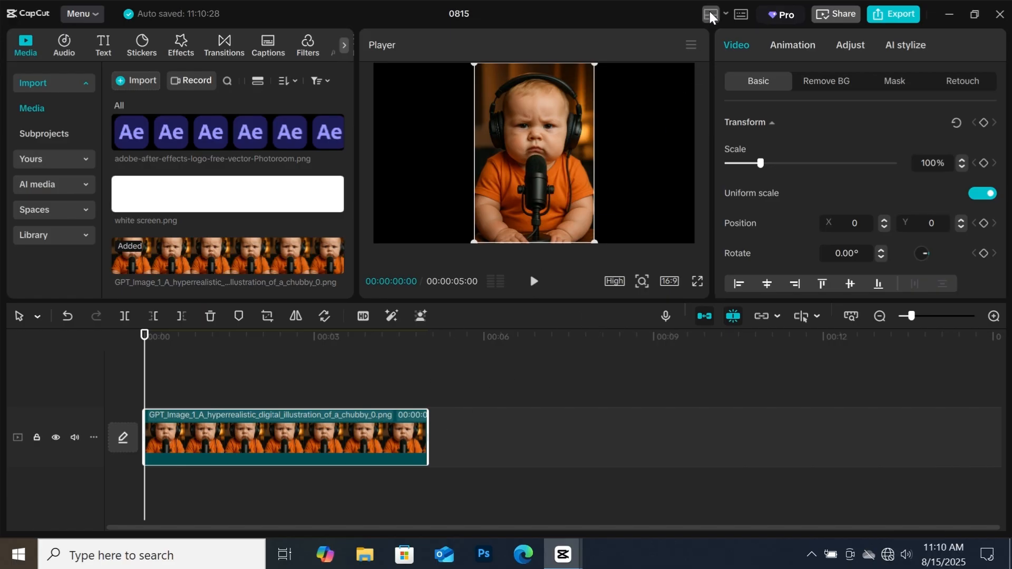
Step: Give the preview its own column and set the canvas aspect ratio to 9:16
{"action": "left_click", "coordinate": [710, 14]}
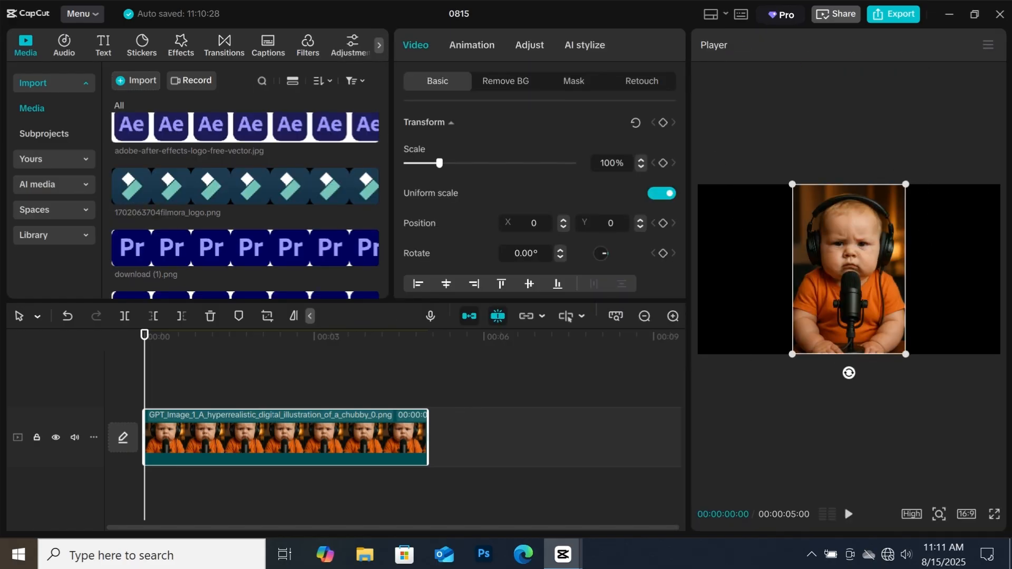
{"action": "mouse_move", "coordinate": [719, 281]}
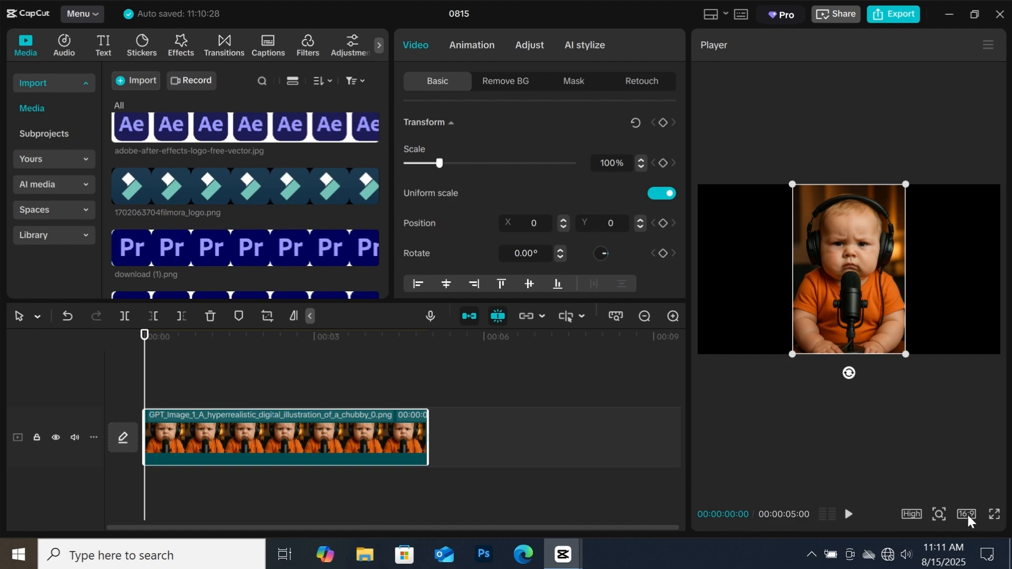
{"action": "left_click", "coordinate": [965, 514]}
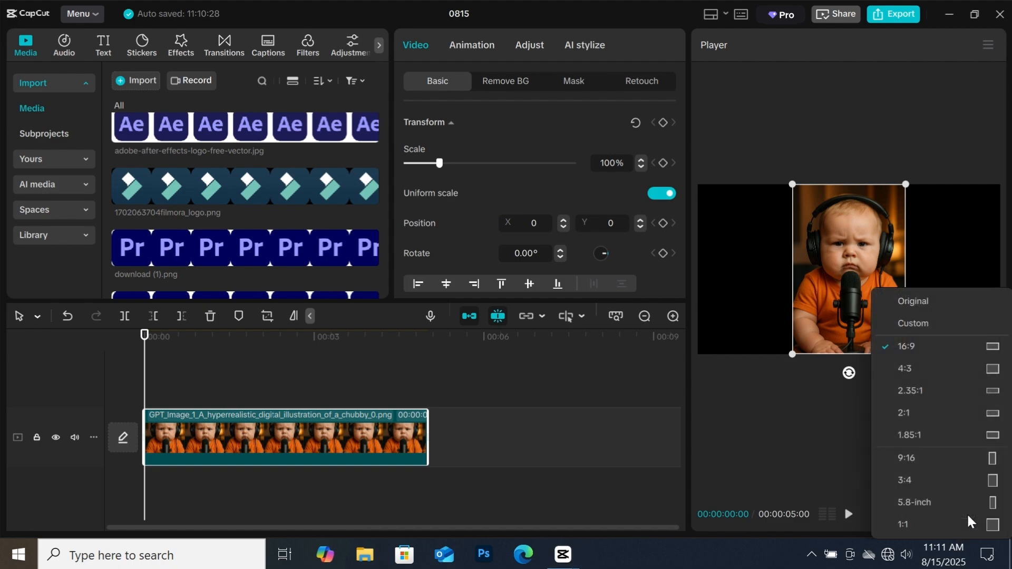
{"action": "mouse_move", "coordinate": [923, 476]}
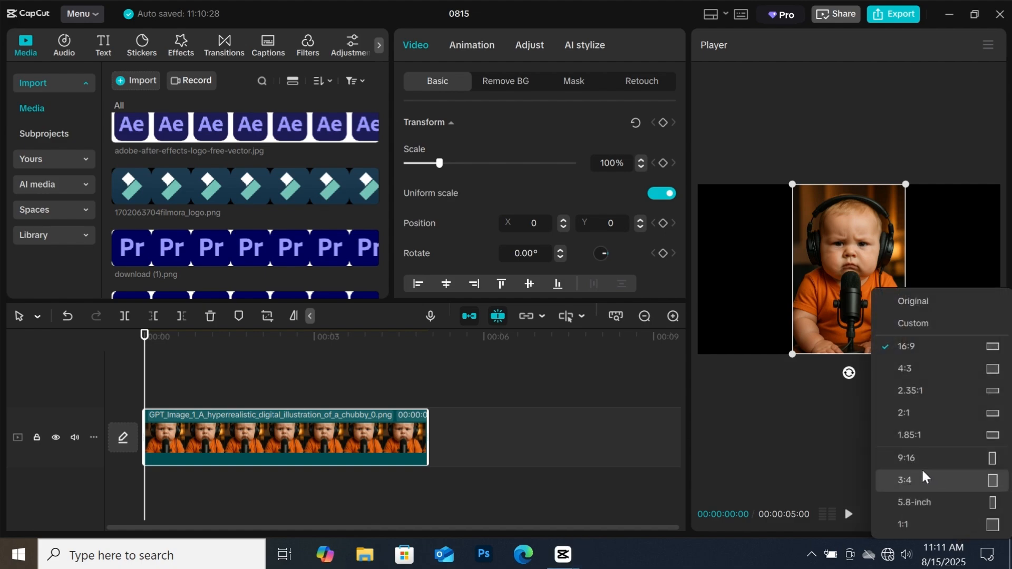
{"action": "mouse_move", "coordinate": [906, 458]}
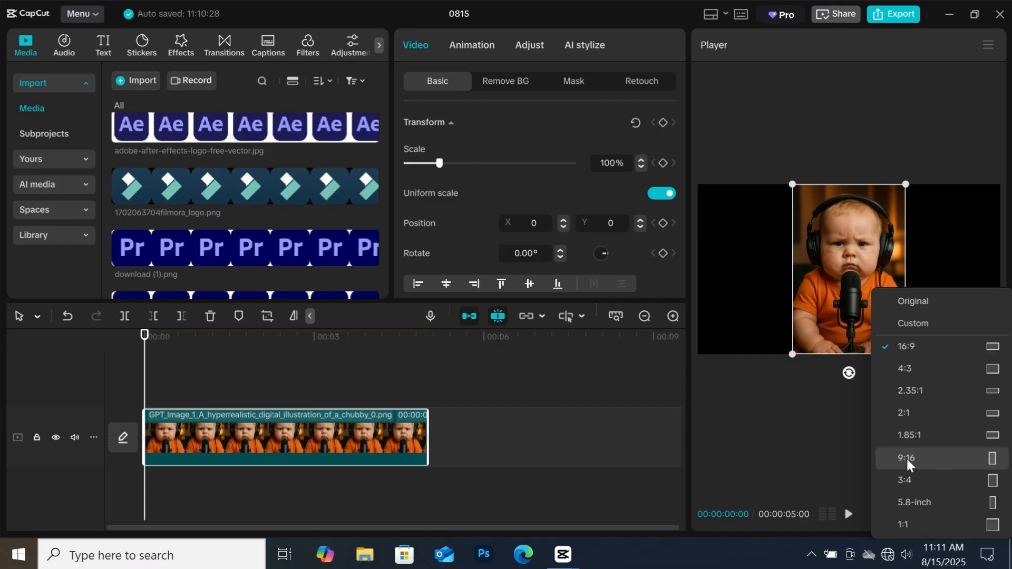
{"action": "left_click", "coordinate": [907, 458]}
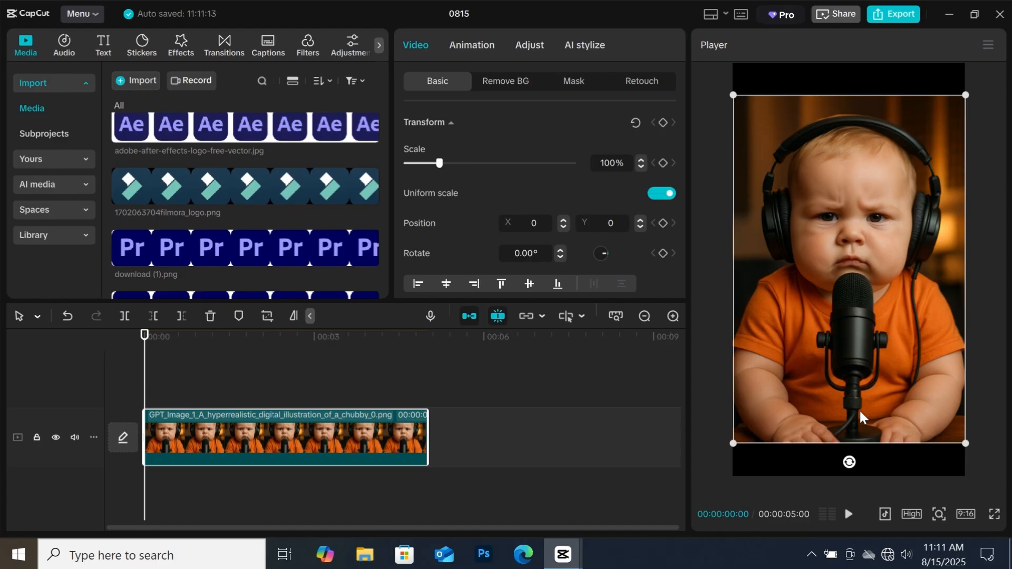
{"action": "mouse_move", "coordinate": [885, 514]}
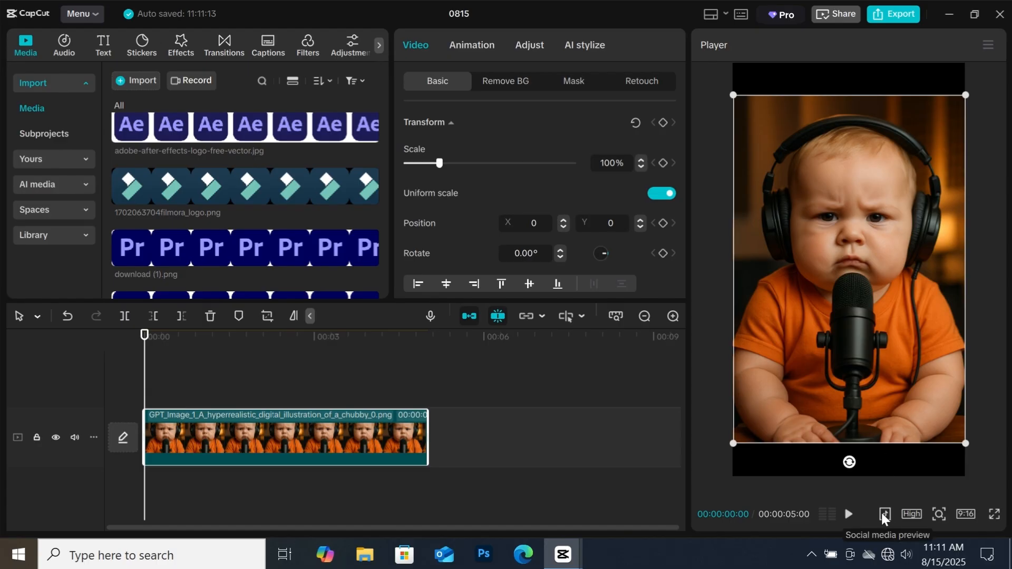
Step: Open the social media preview choices: TikTok, YouTube Shorts and Instagram Reels
{"action": "left_click", "coordinate": [885, 515]}
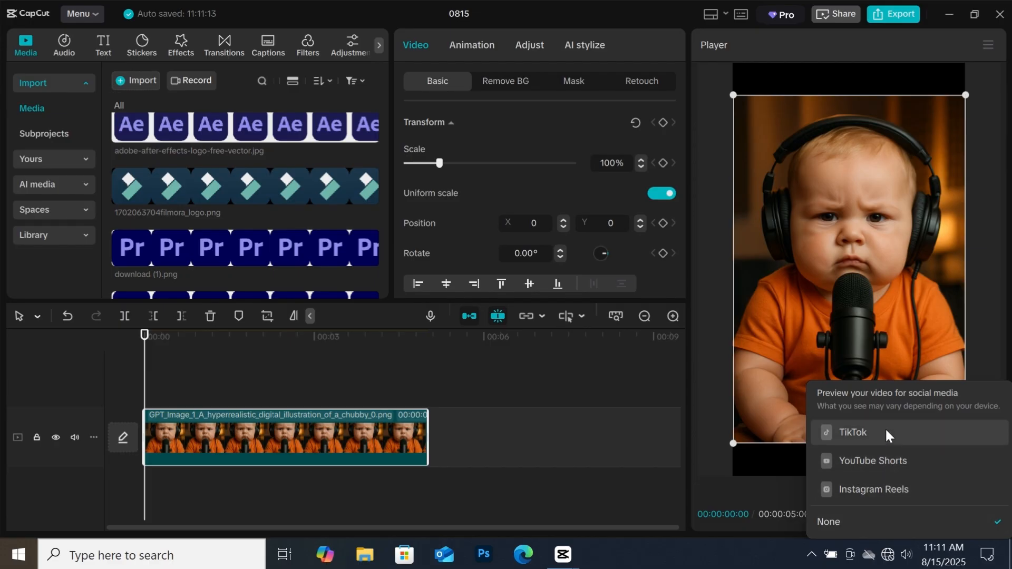
{"action": "mouse_move", "coordinate": [877, 469]}
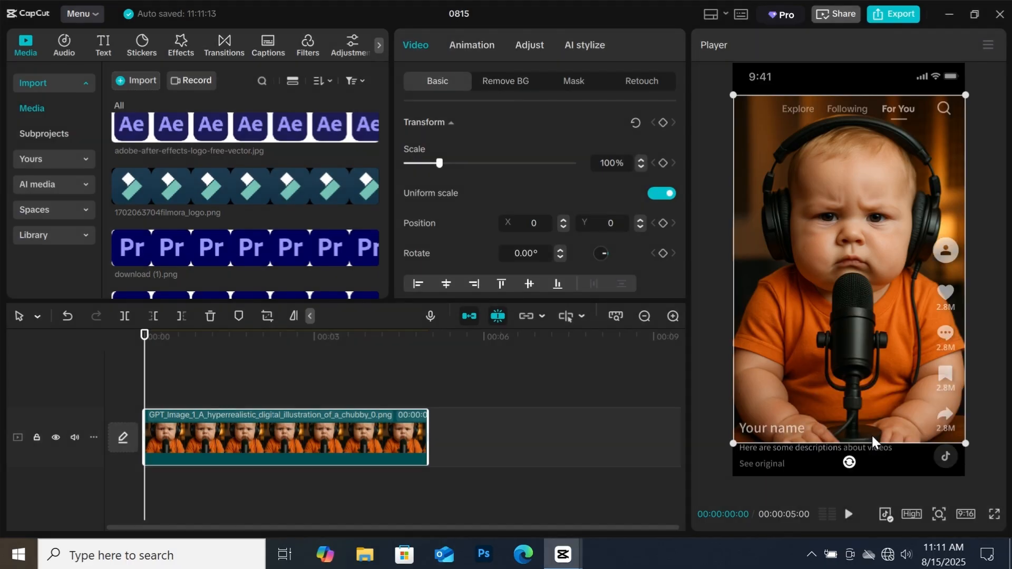
{"action": "mouse_move", "coordinate": [834, 283]}
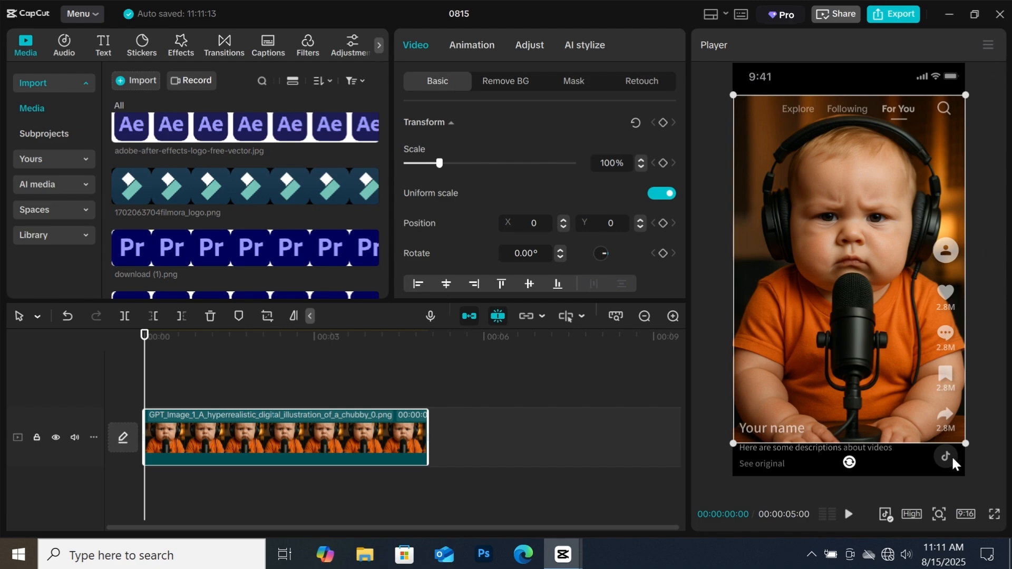
{"action": "mouse_move", "coordinate": [749, 291]}
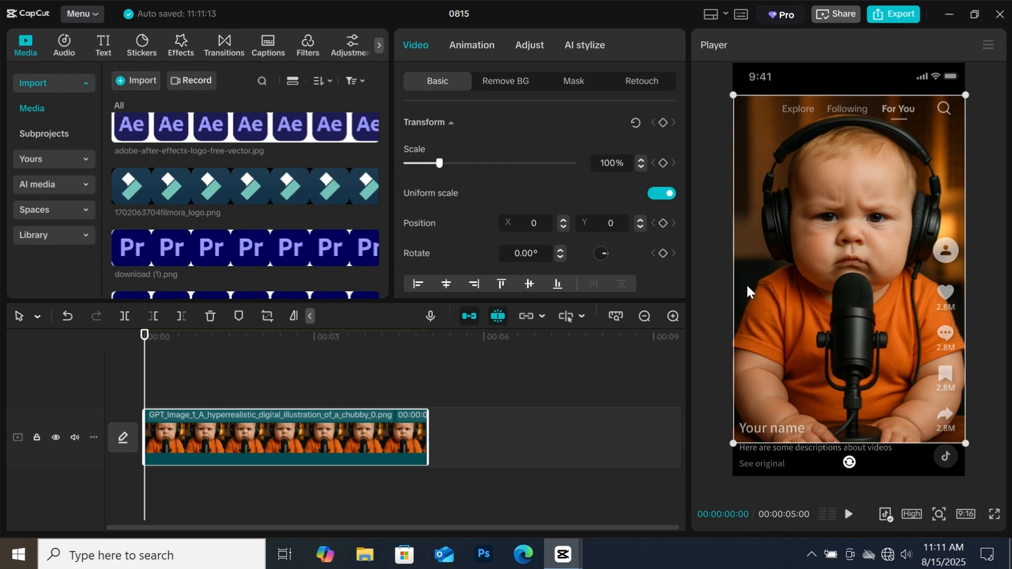
{"action": "mouse_move", "coordinate": [833, 259]}
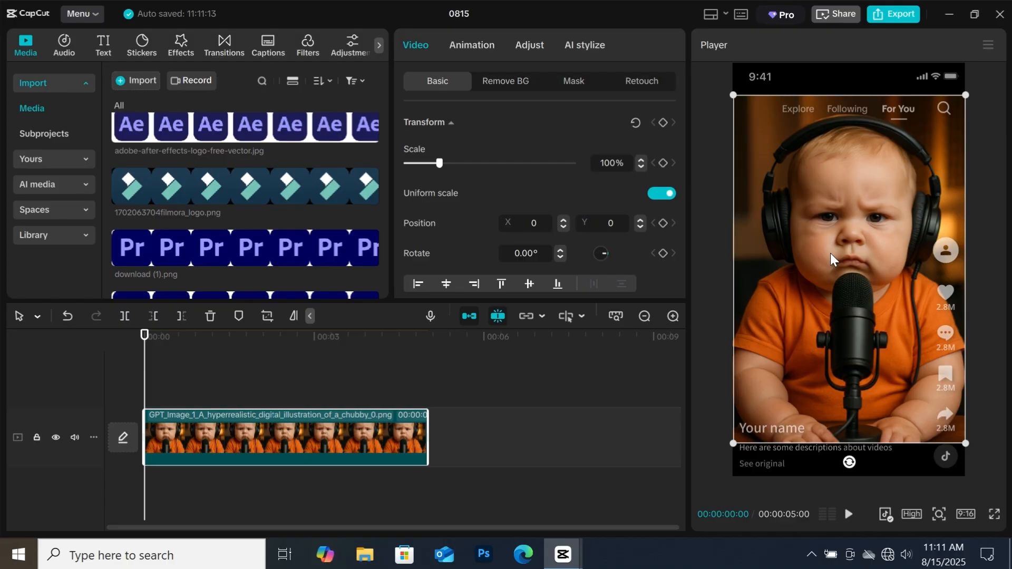
{"action": "mouse_move", "coordinate": [353, 244]}
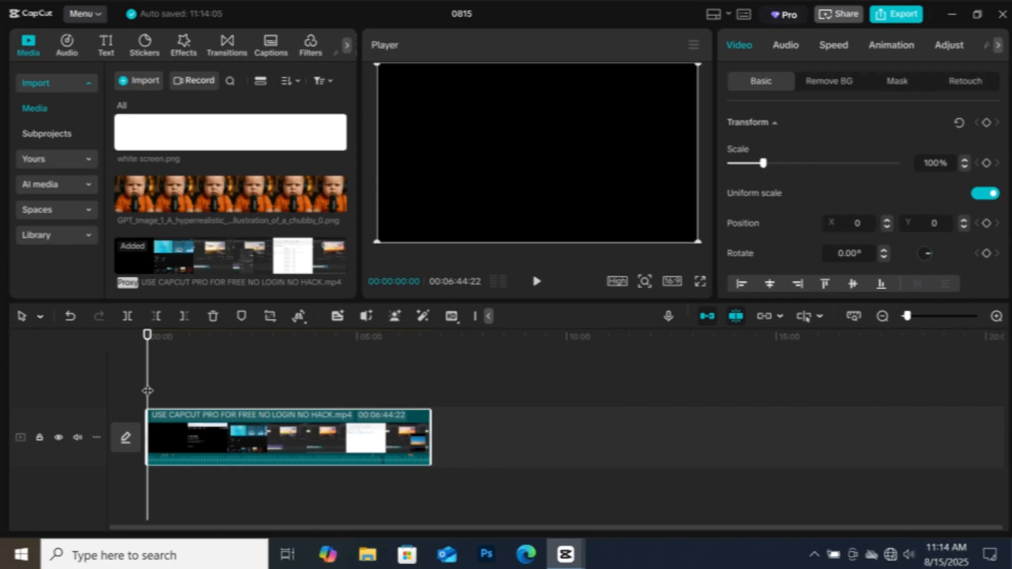
Step: Mark a point around 4:12 in the 6:44 tutorial video to start the export range
{"action": "left_click", "coordinate": [221, 335]}
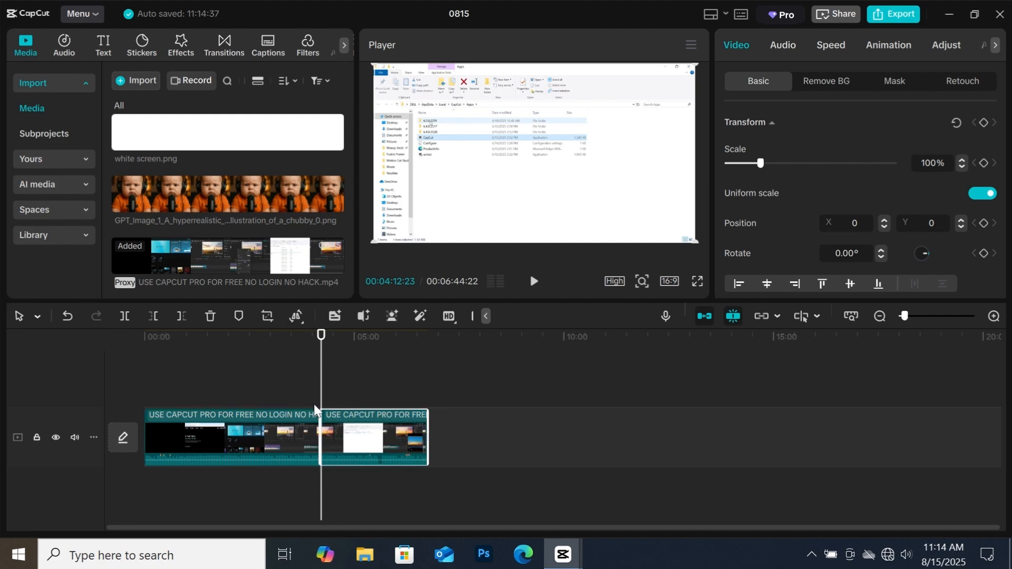
{"action": "mouse_move", "coordinate": [338, 399]}
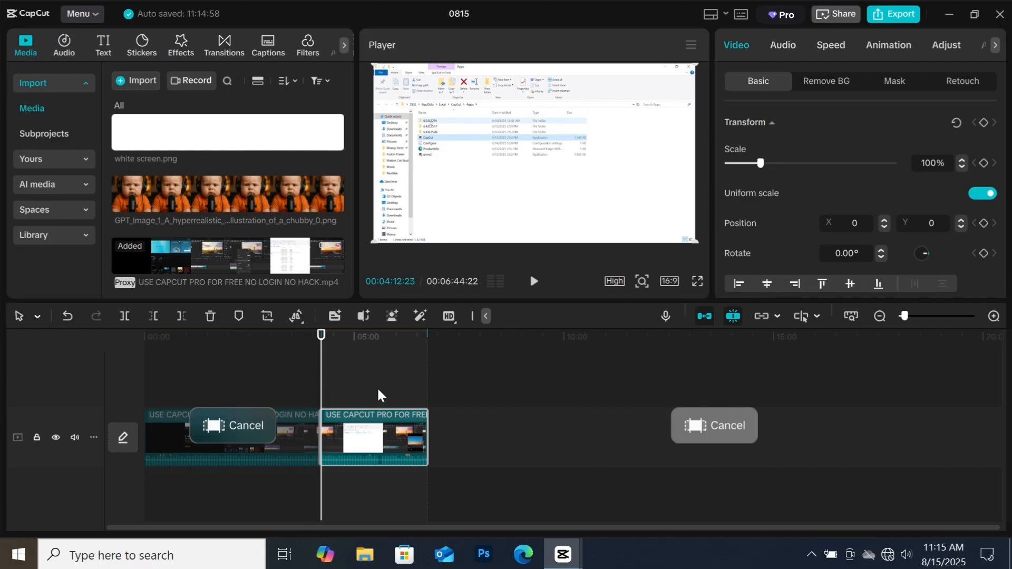
{"action": "left_click", "coordinate": [374, 439]}
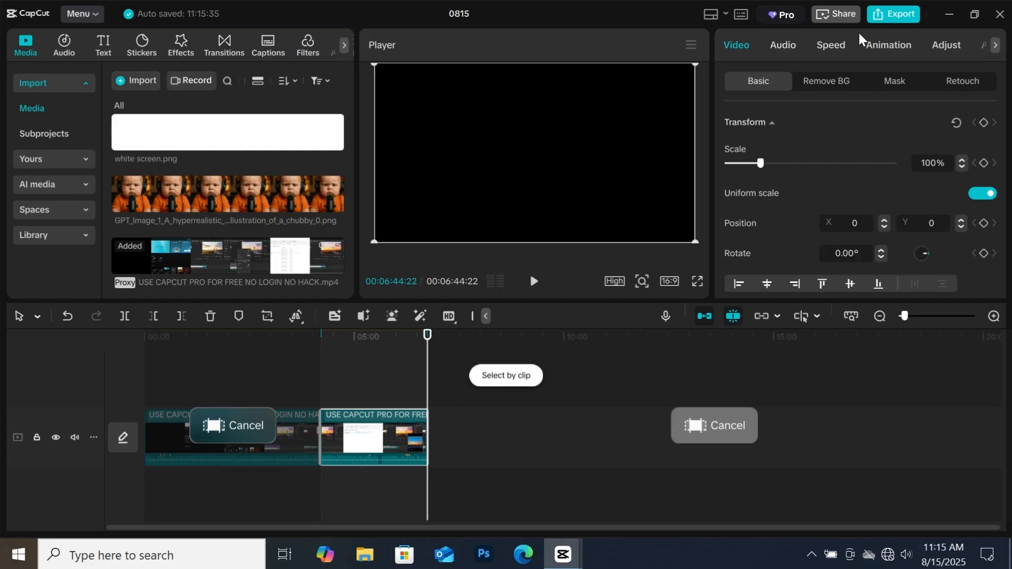
{"action": "left_click", "coordinate": [898, 13]}
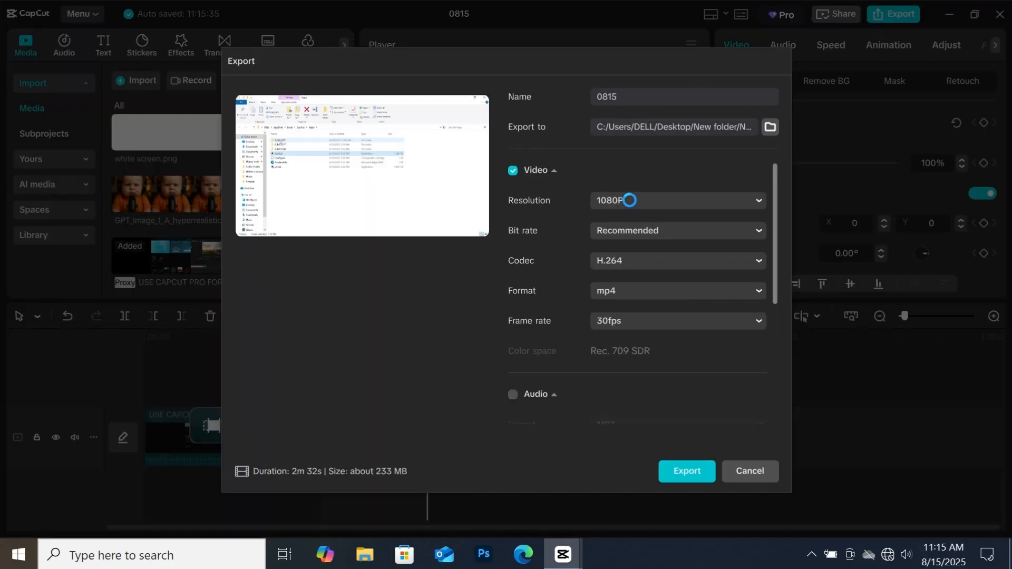
{"action": "left_click", "coordinate": [676, 201]}
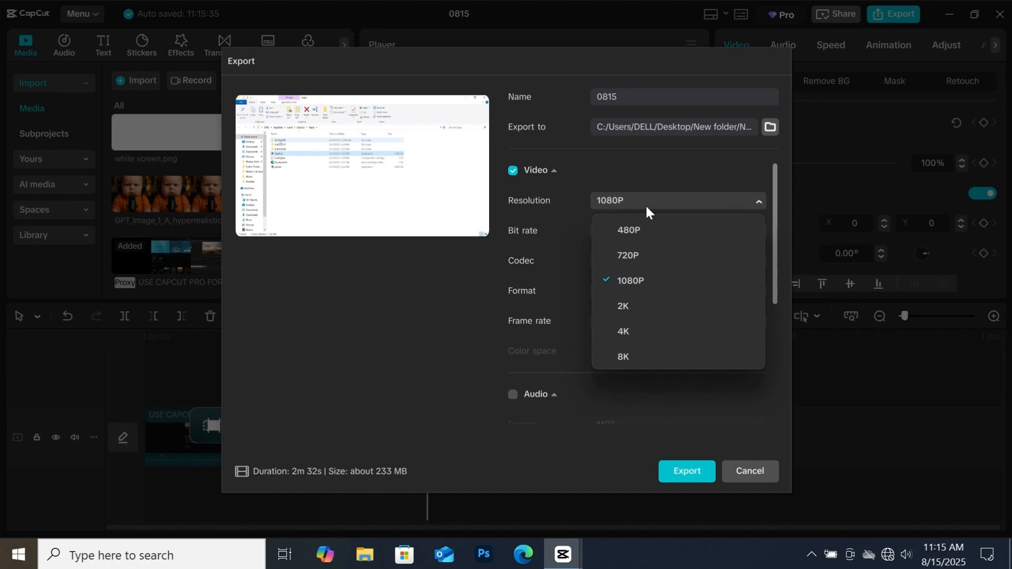
{"action": "left_click", "coordinate": [631, 280]}
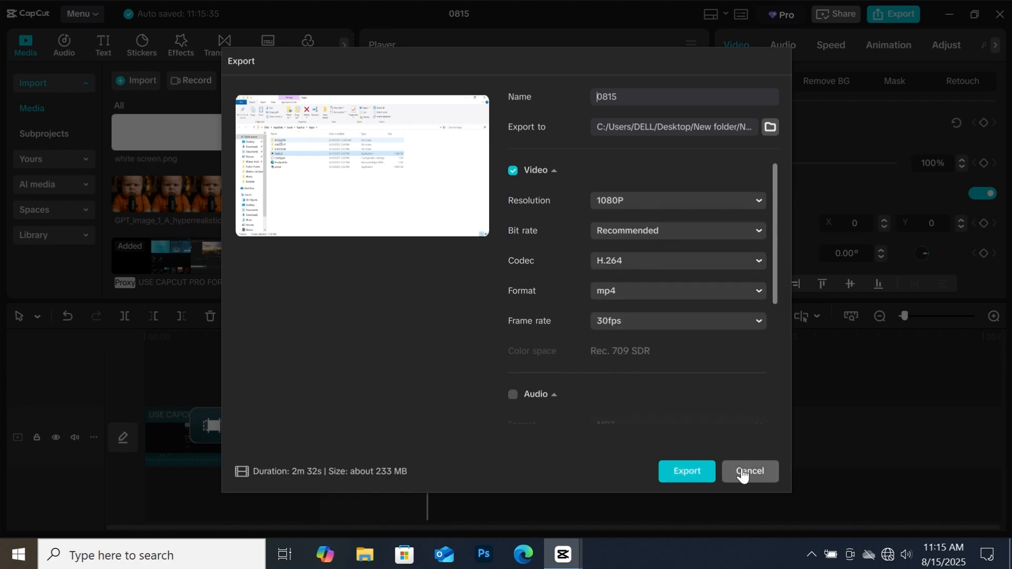
{"action": "left_click", "coordinate": [748, 471]}
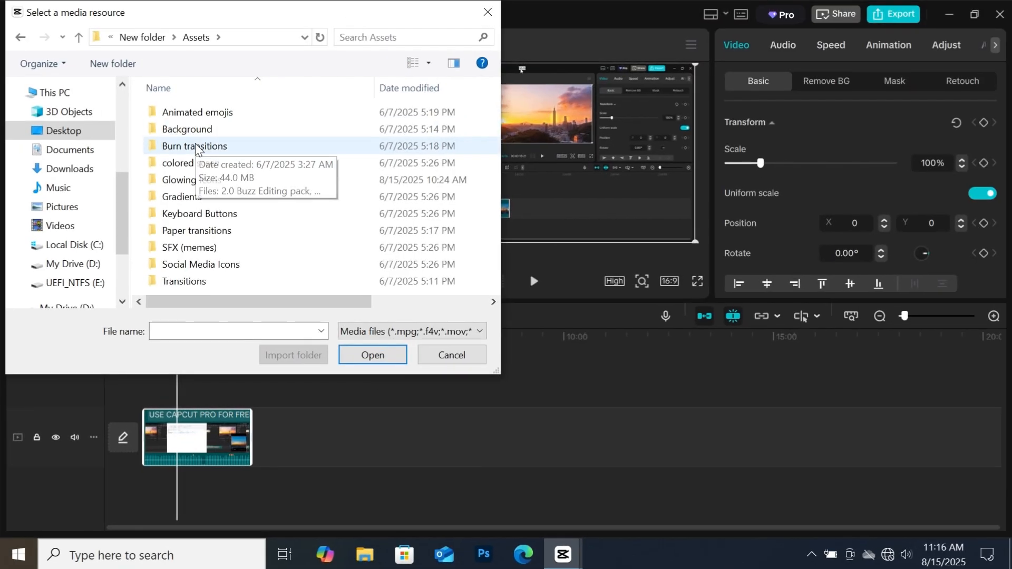
Step: Open the coloured screens folder and scroll to find orange screen.png
{"action": "double_click", "coordinate": [187, 128]}
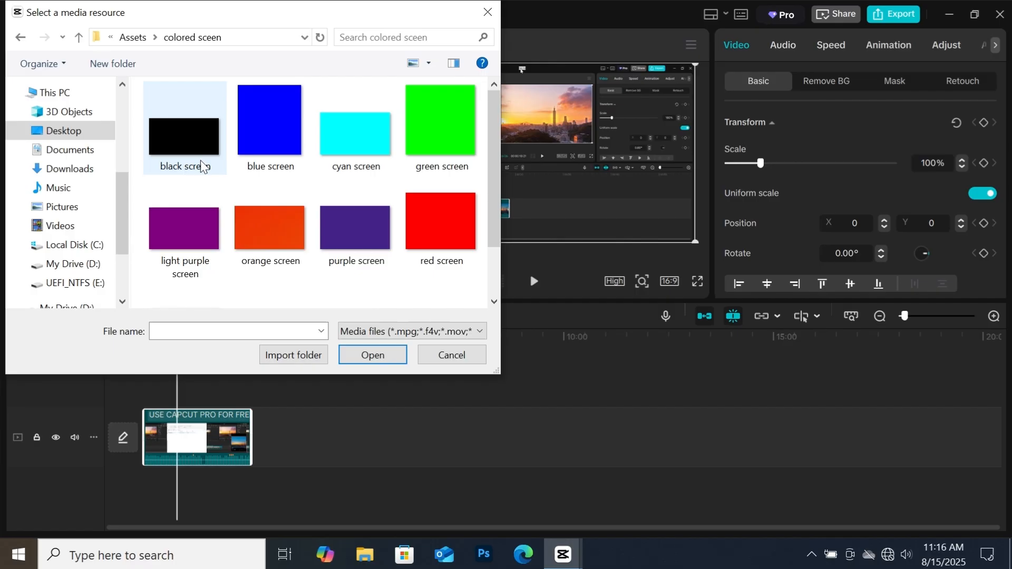
{"action": "scroll", "scroll_direction": "down", "scroll_amount": 3}
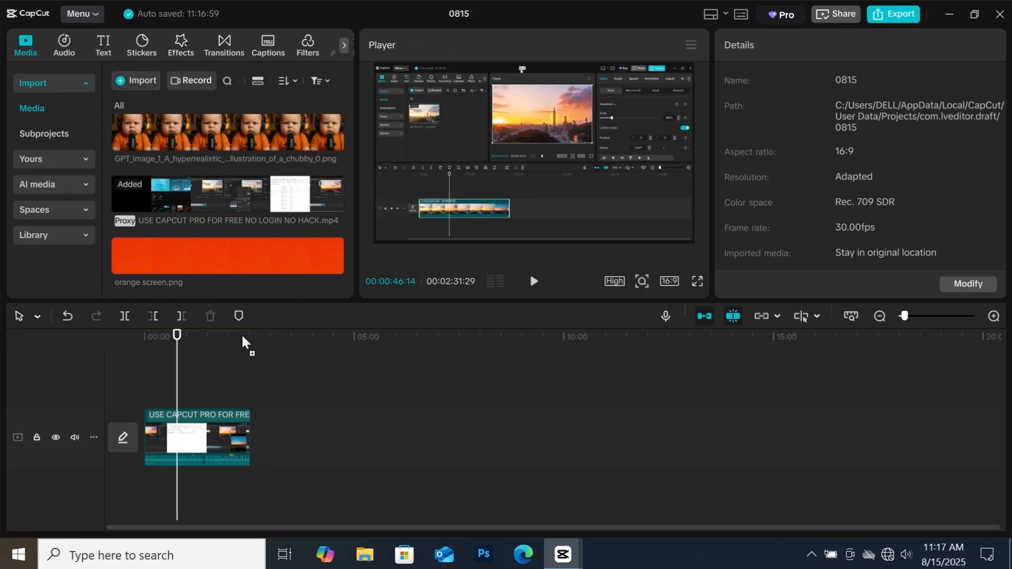
Step: Place the orange screen on a track beneath the video, enlarge it, and open its clip options
{"action": "left_click", "coordinate": [197, 439]}
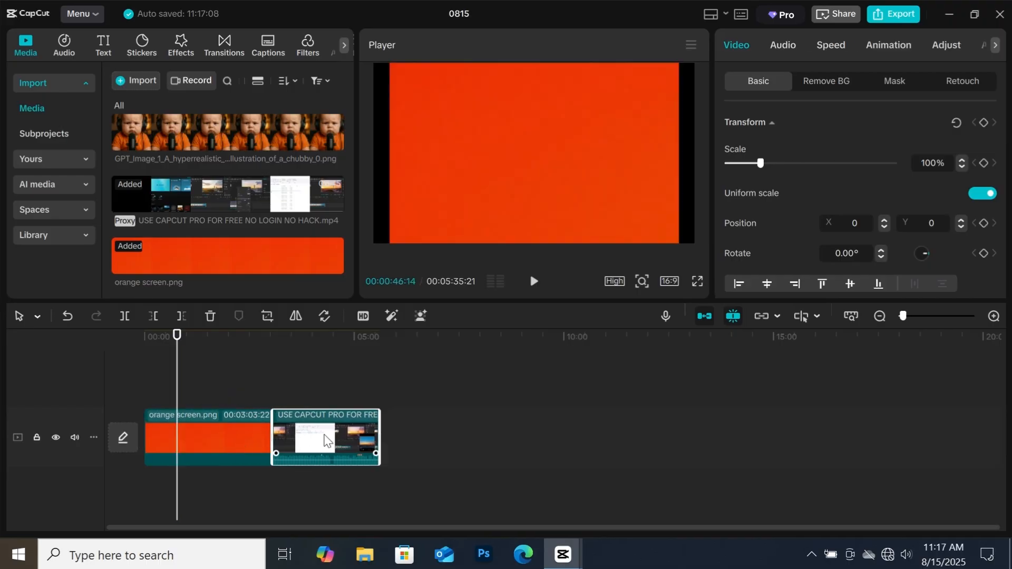
{"action": "left_click_drag", "start_coordinate": [326, 437], "coordinate": [196, 413]}
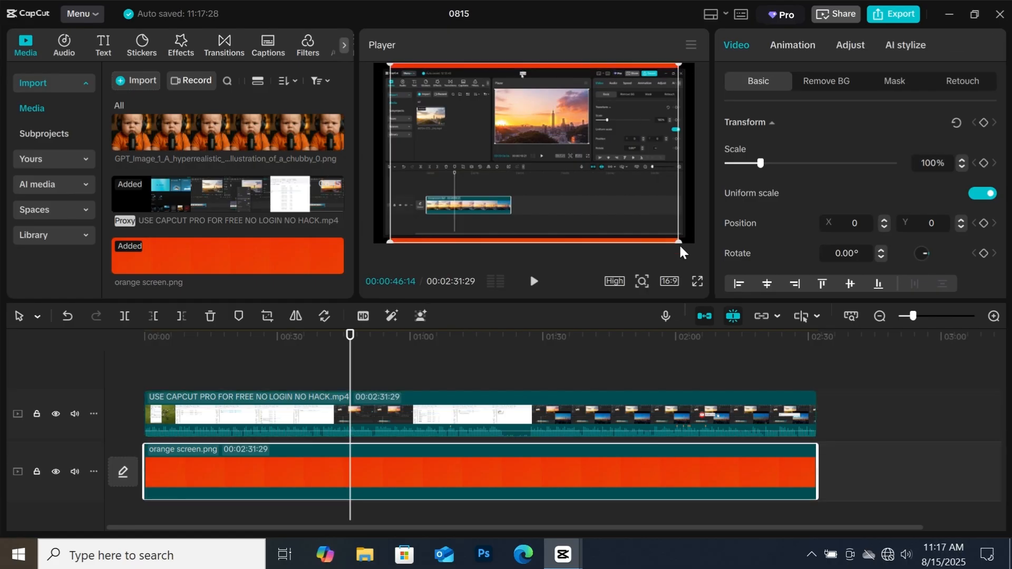
{"action": "left_click_drag", "start_coordinate": [678, 242], "coordinate": [688, 248]}
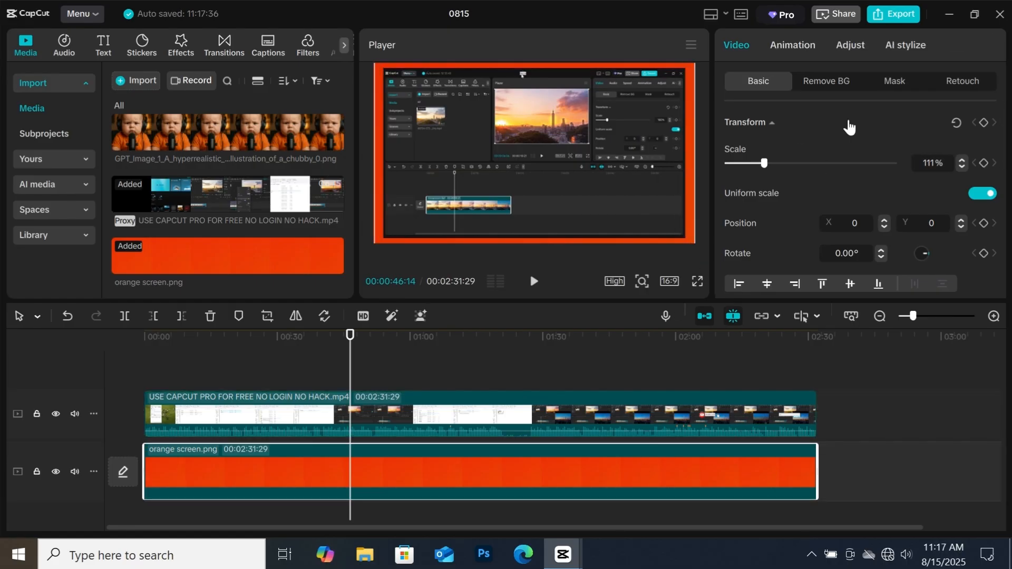
{"action": "left_click", "coordinate": [894, 81]}
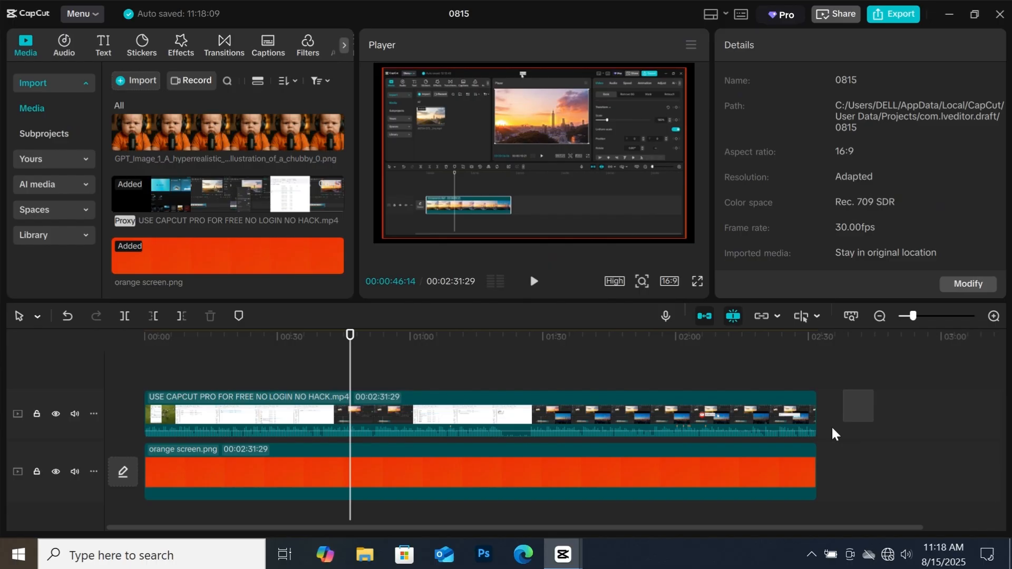
{"action": "right_click", "coordinate": [426, 413]}
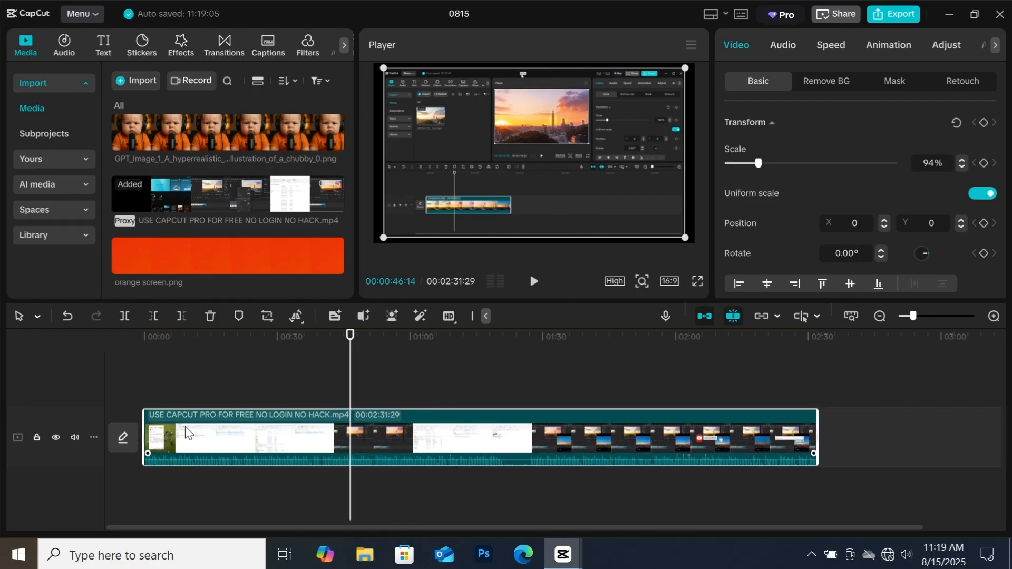
{"action": "mouse_move", "coordinate": [751, 85]}
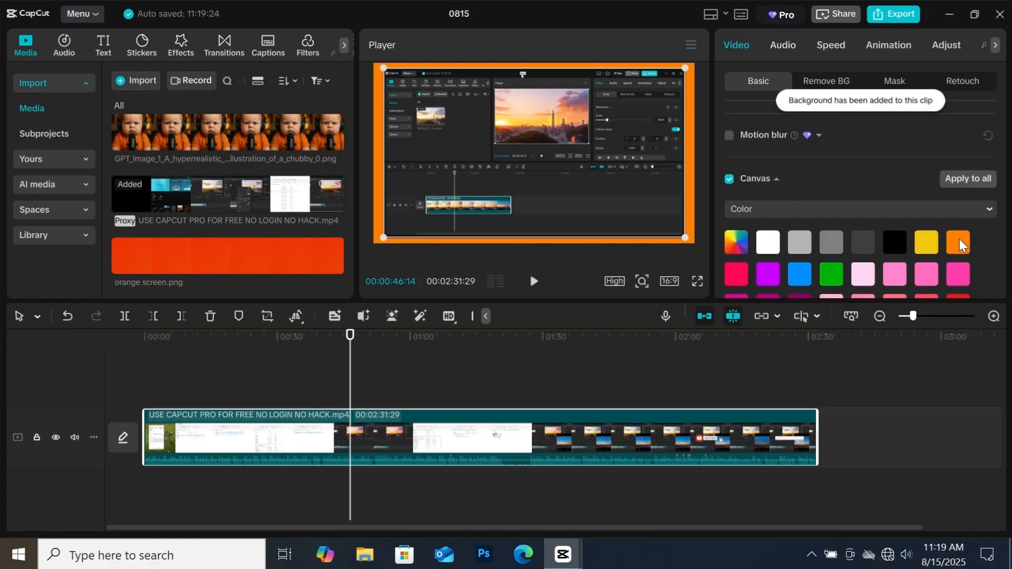
Step: Try a pink canvas background around the video, then set it back to orange
{"action": "left_click", "coordinate": [955, 273]}
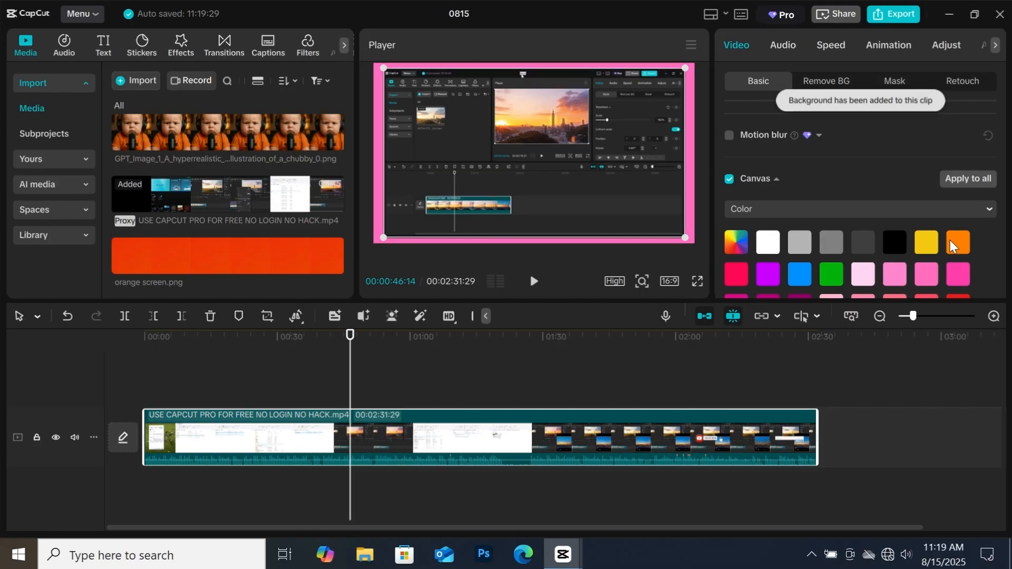
{"action": "left_click", "coordinate": [956, 242]}
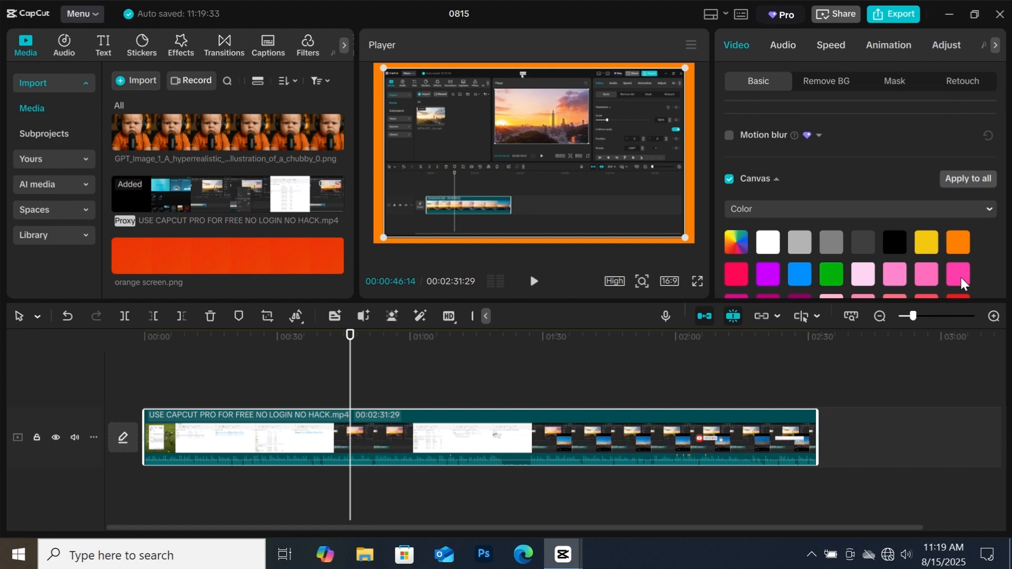
Step: Convert the orange-bordered tutorial clip into a compound clip and show its Mask options
{"action": "right_click", "coordinate": [426, 439]}
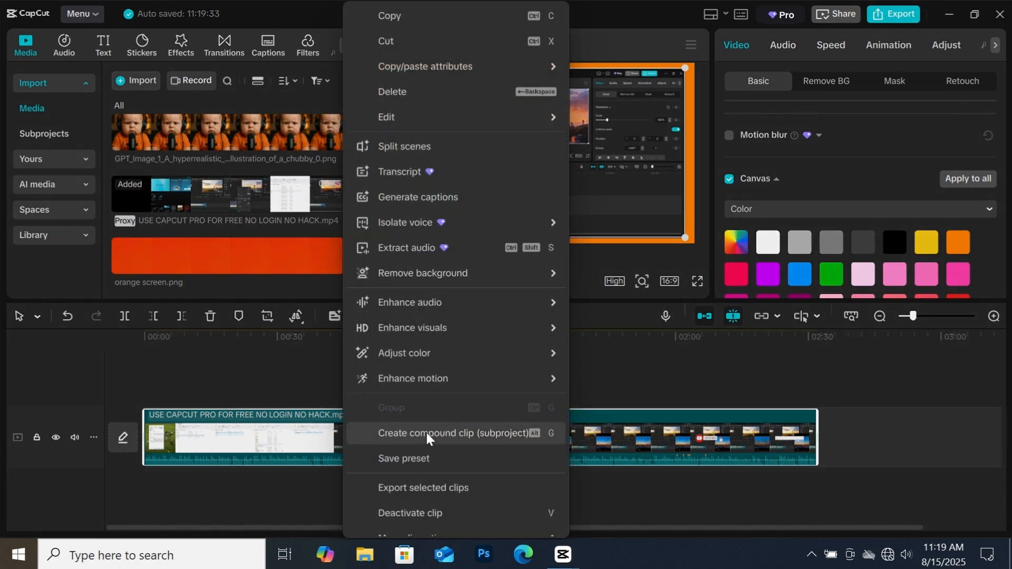
{"action": "left_click", "coordinate": [454, 432]}
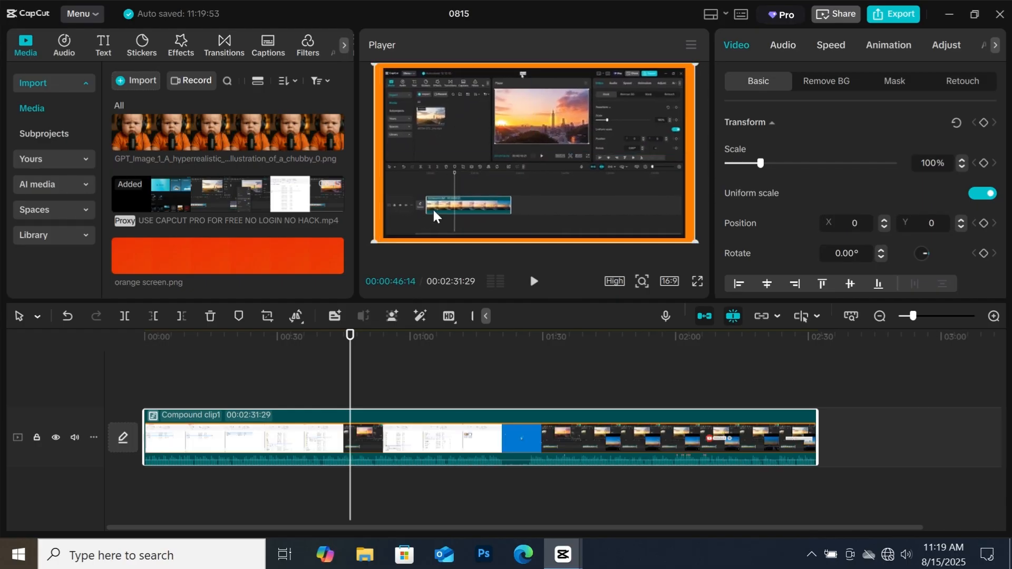
{"action": "left_click", "coordinate": [894, 81]}
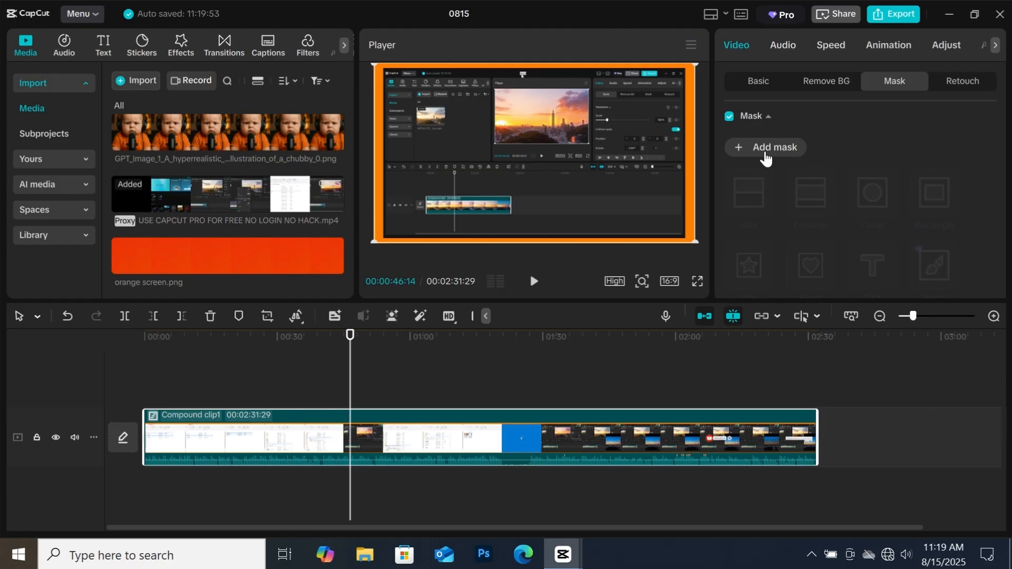